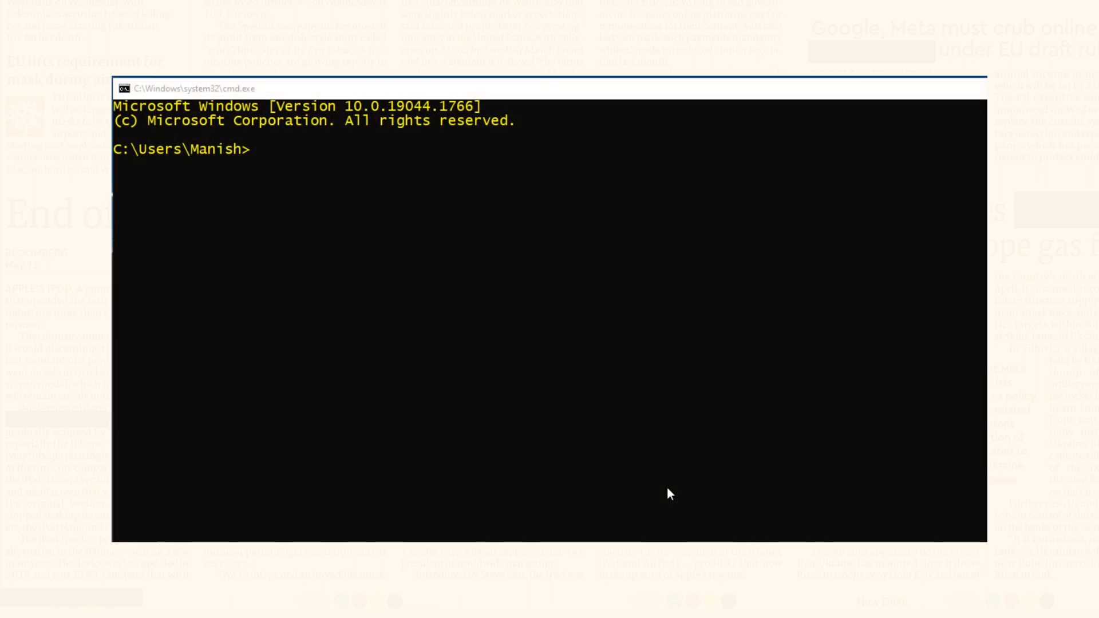
# Run SQLPLUS / AS sysdba to connect as SYS, then issue SHOW USER
pyautogui.write('S')
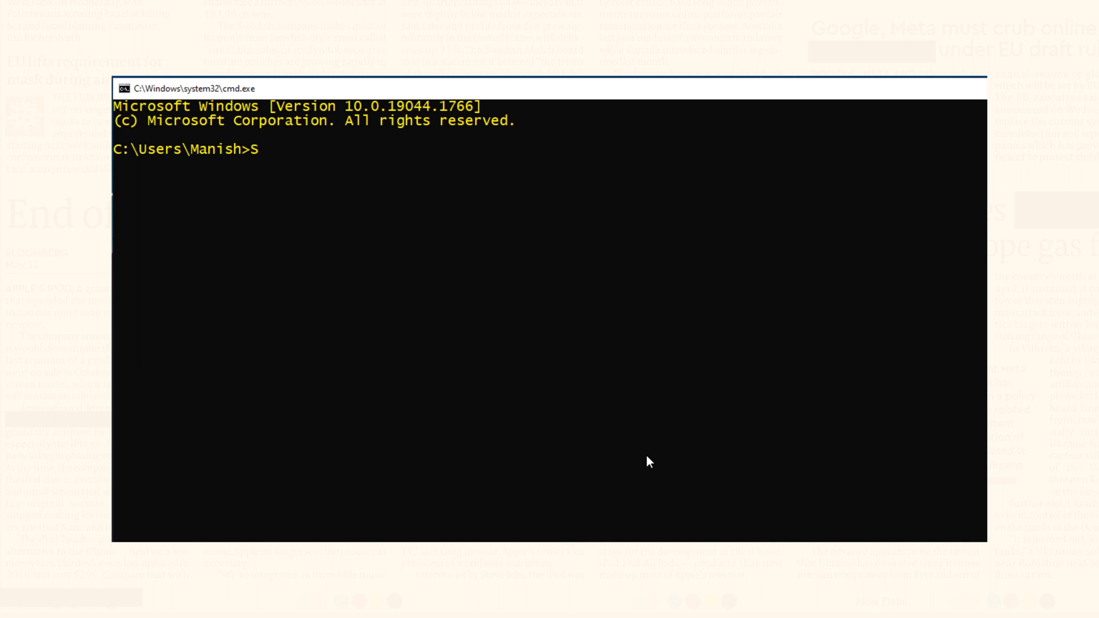
pyautogui.write('QLPLUS')
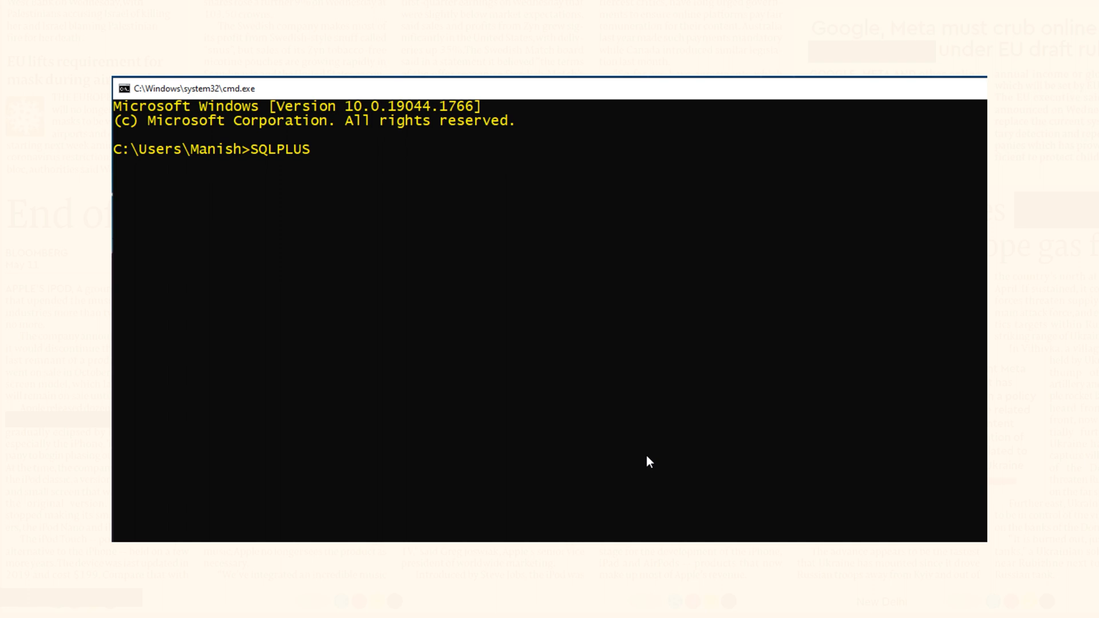
pyautogui.write('/')
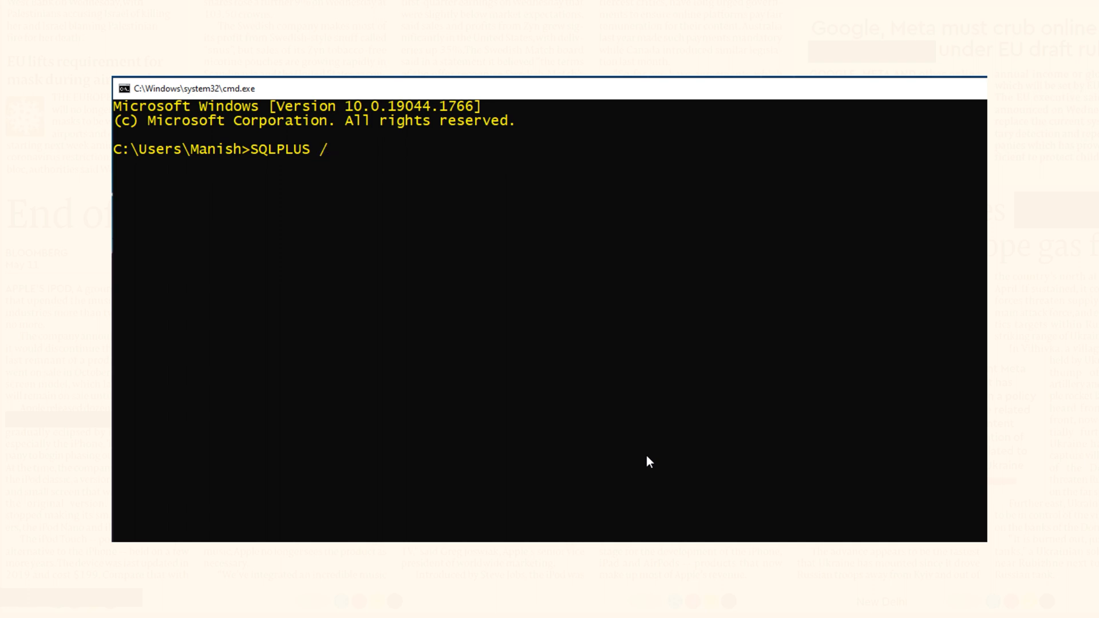
pyautogui.write('AS')
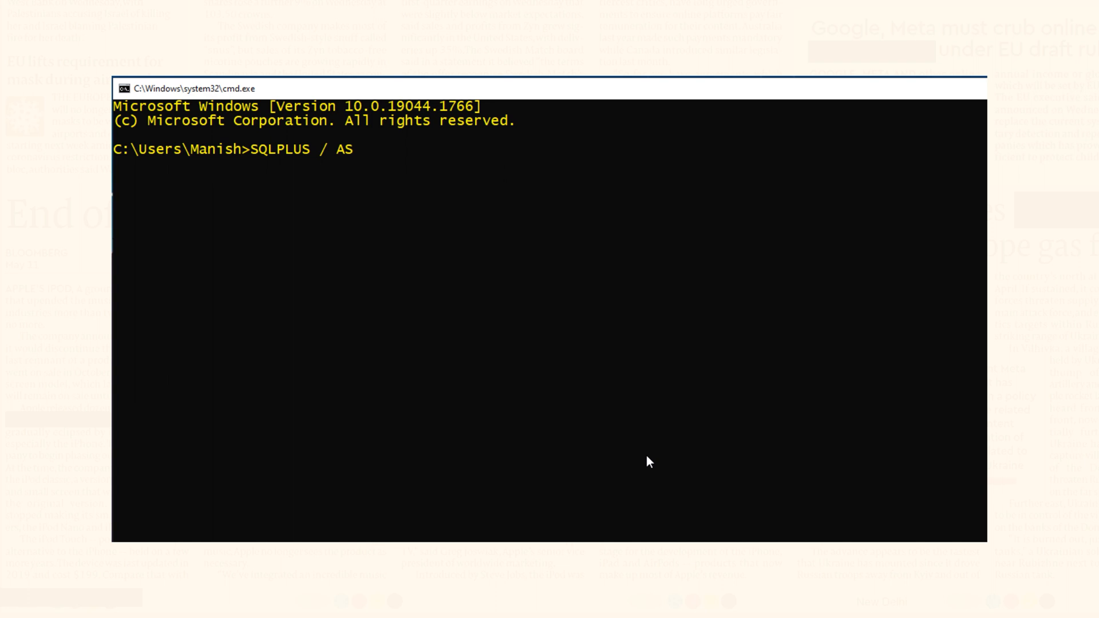
pyautogui.write('sysdba')
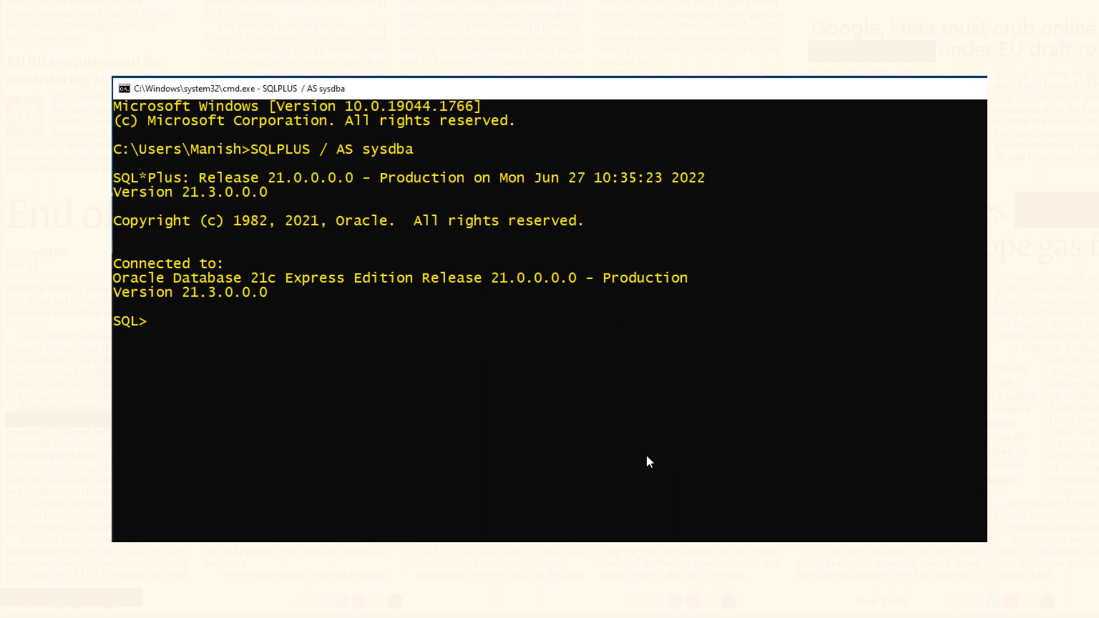
pyautogui.write('SHOW USER')
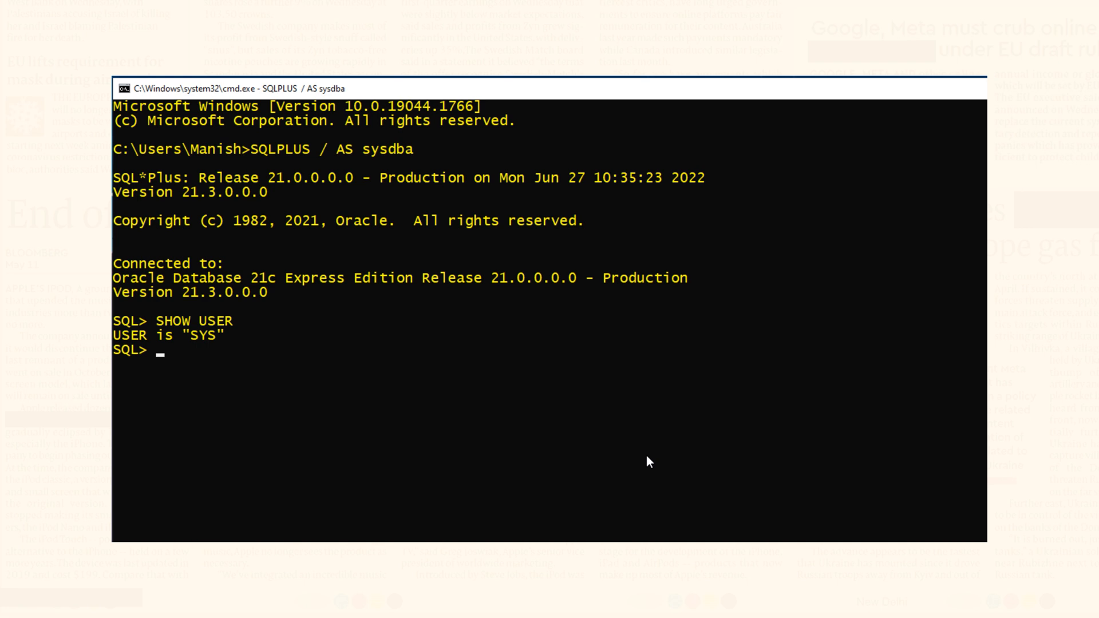
# Run SHOW con_name to display the current container name
pyautogui.write('SQL> S')
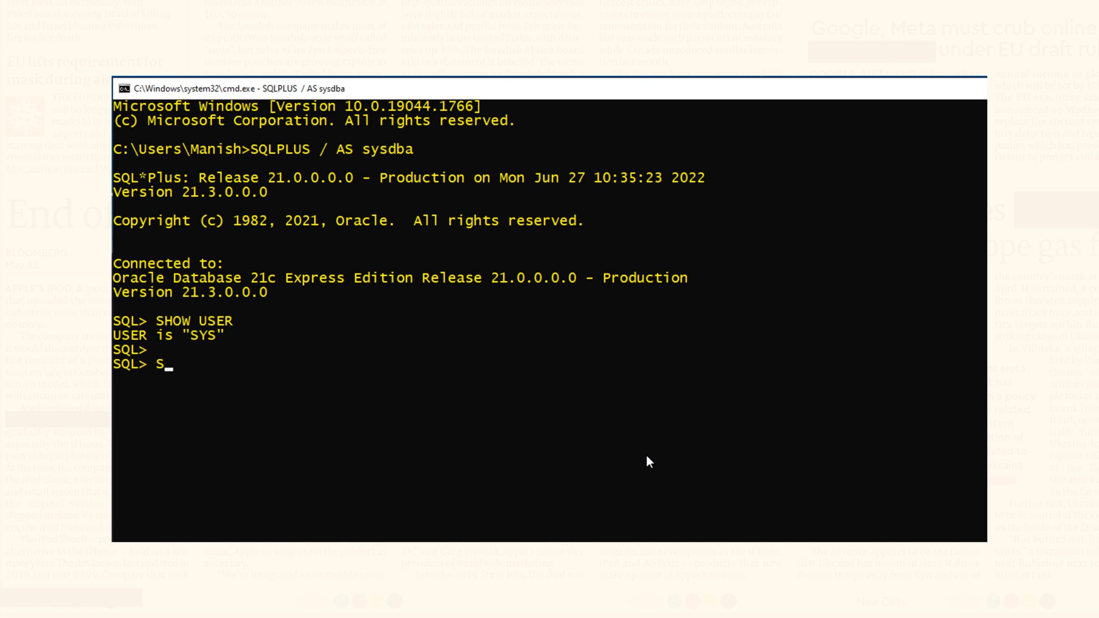
pyautogui.write('HOW con')
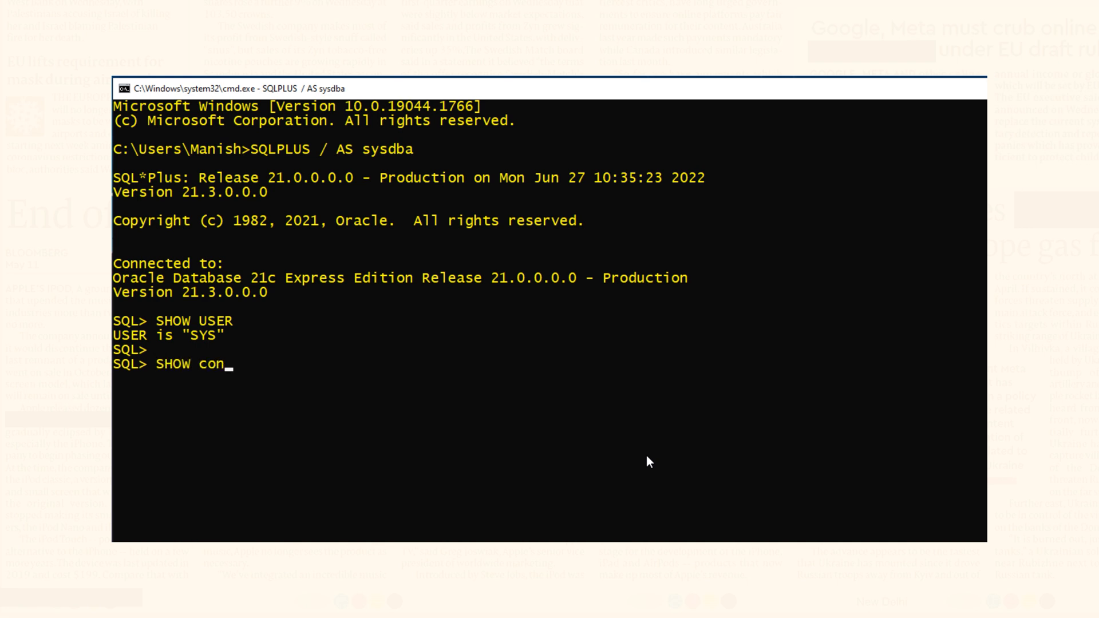
pyautogui.write('_name')
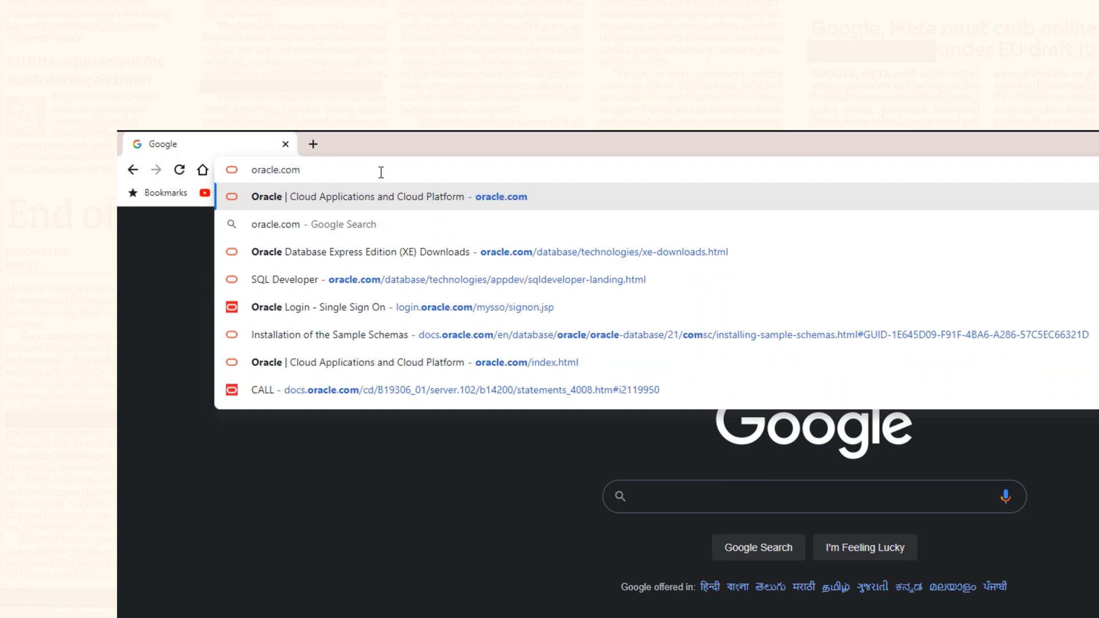
# Navigate to oracle.com/tools/downloads/sqldev-downloads.html via the address-bar suggestion
pyautogui.write('/tools/downloads/sqldev')
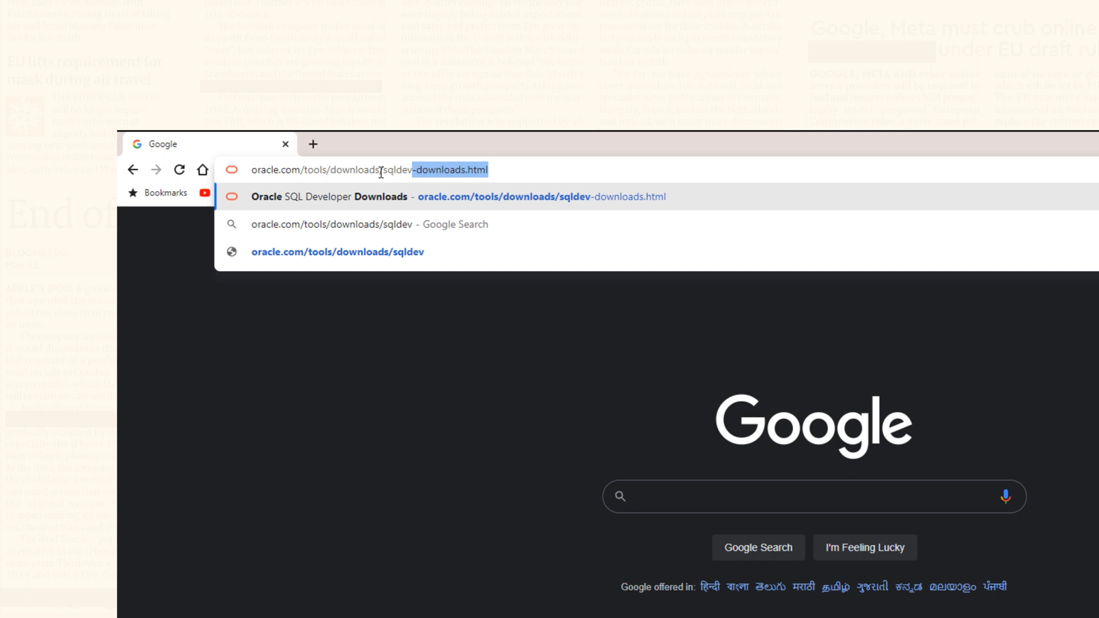
pyautogui.write('downloads')
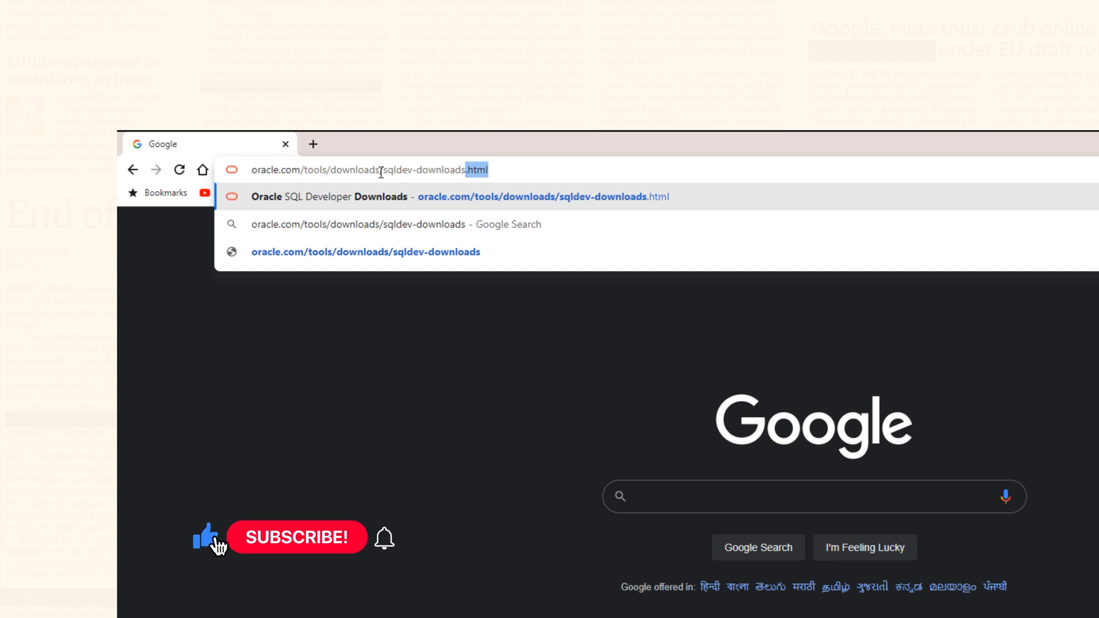
pyautogui.click(296, 538)
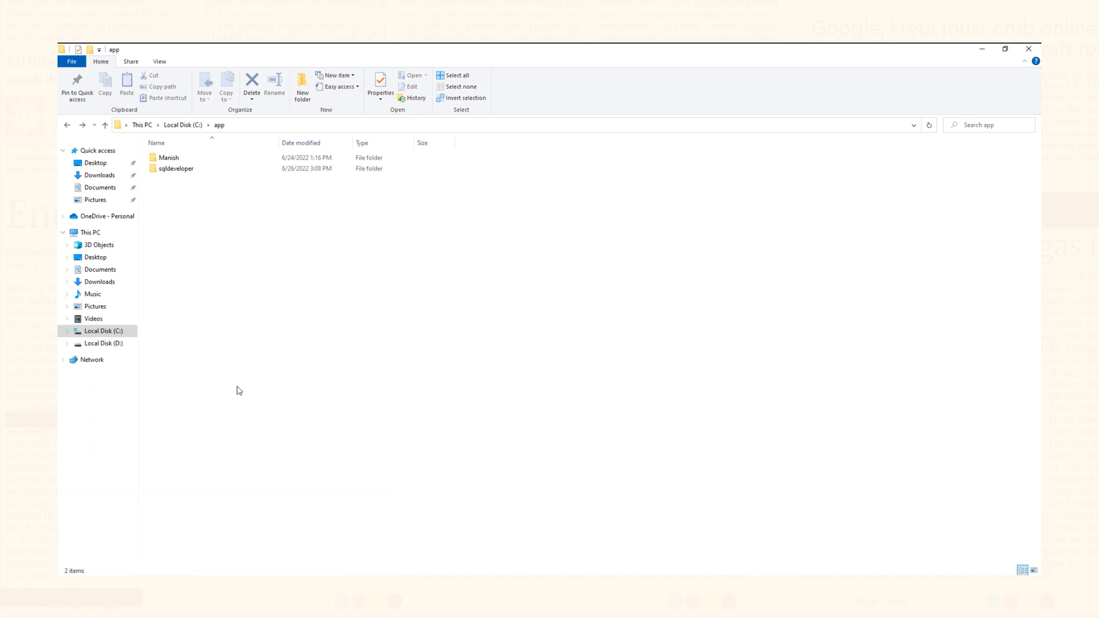
# Enter C:\app\sqldeveloper and launch sqldeveloper.exe
pyautogui.click(177, 168)
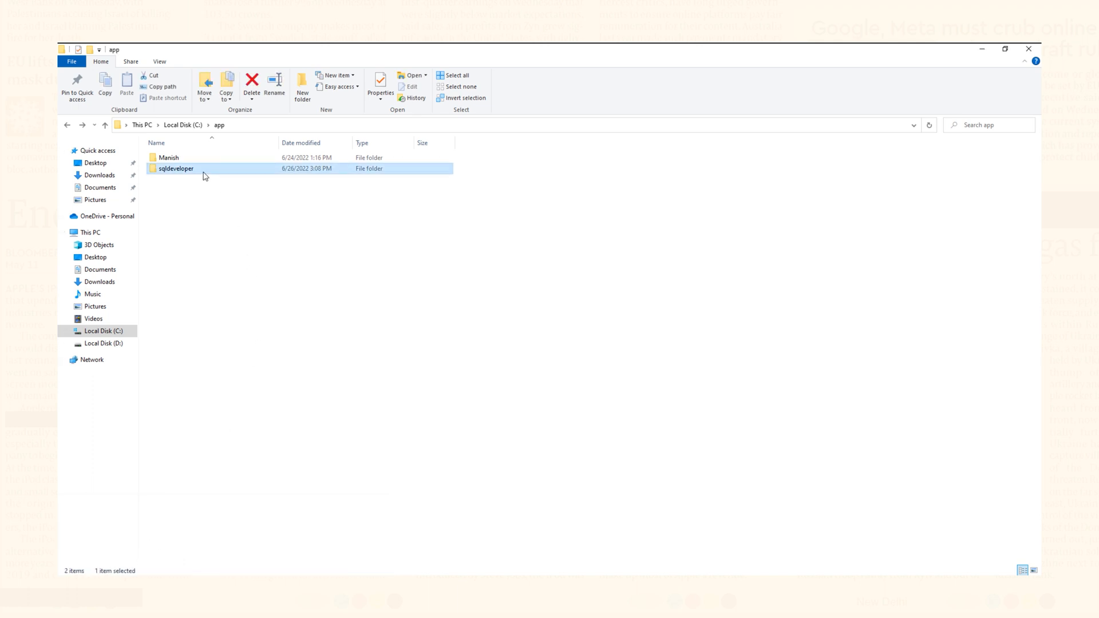
pyautogui.doubleClick(177, 169)
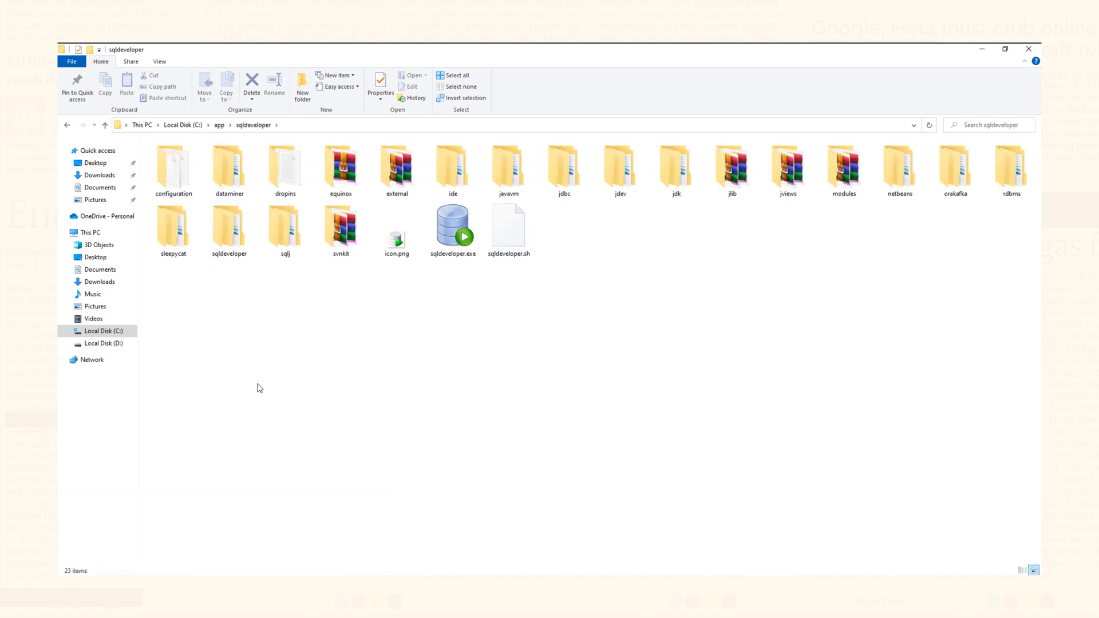
pyautogui.moveTo(366, 382)
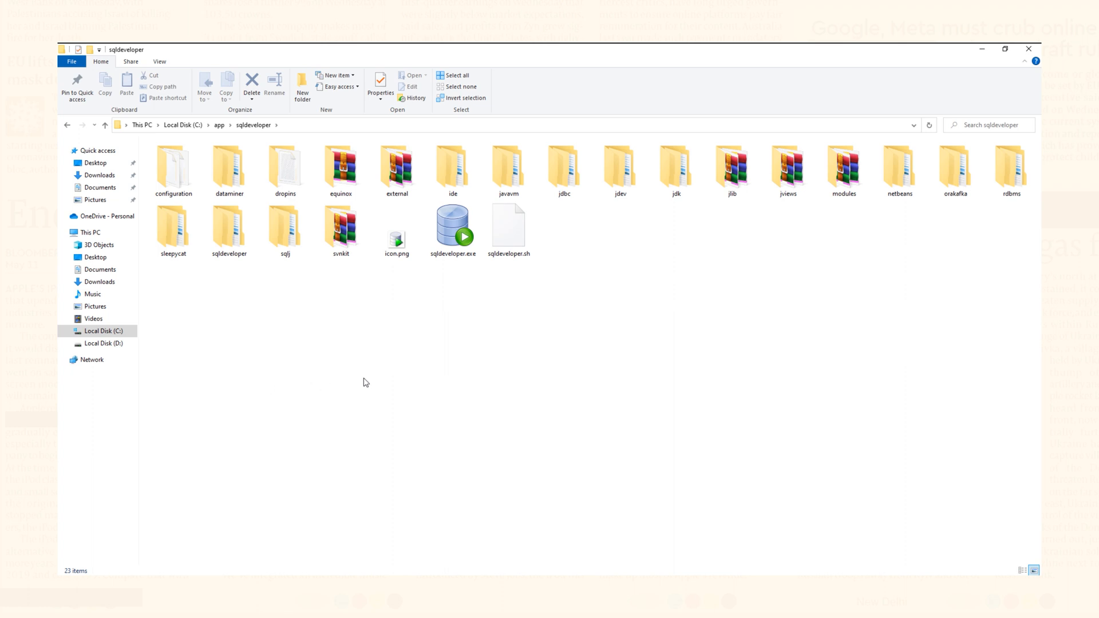
pyautogui.click(454, 229)
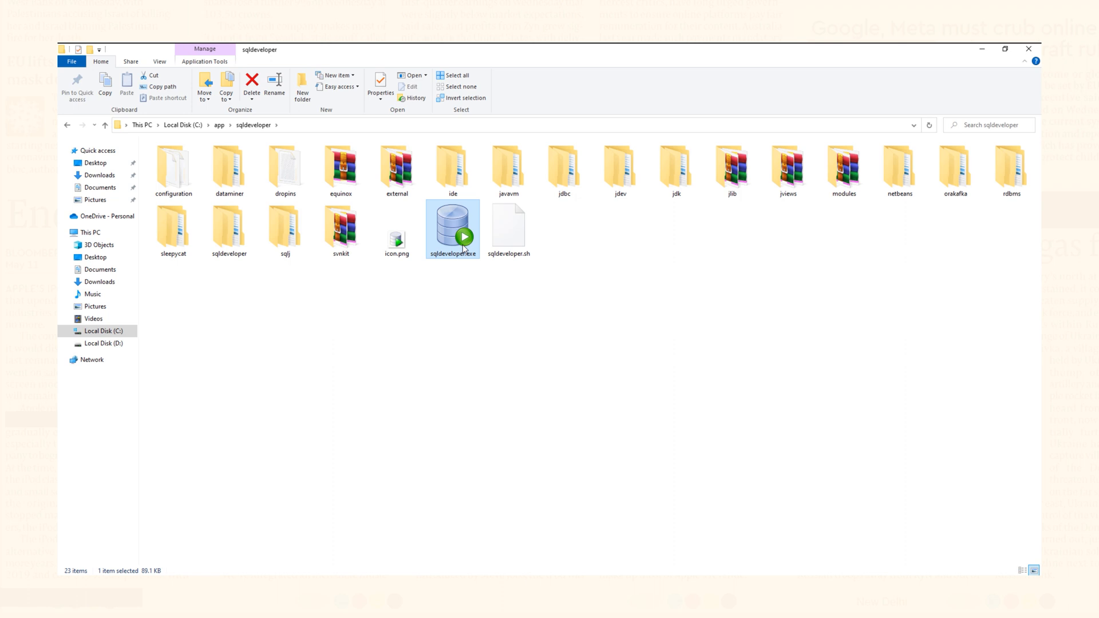
pyautogui.doubleClick(453, 229)
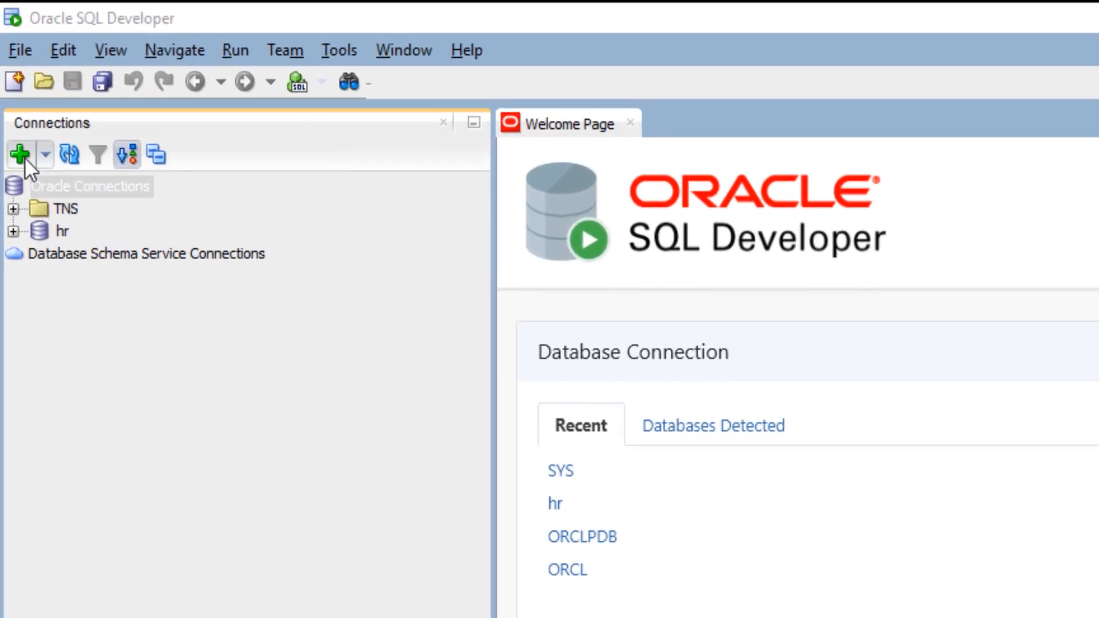
# Start a new database connection from the Connections panel's green + button
pyautogui.click(19, 154)
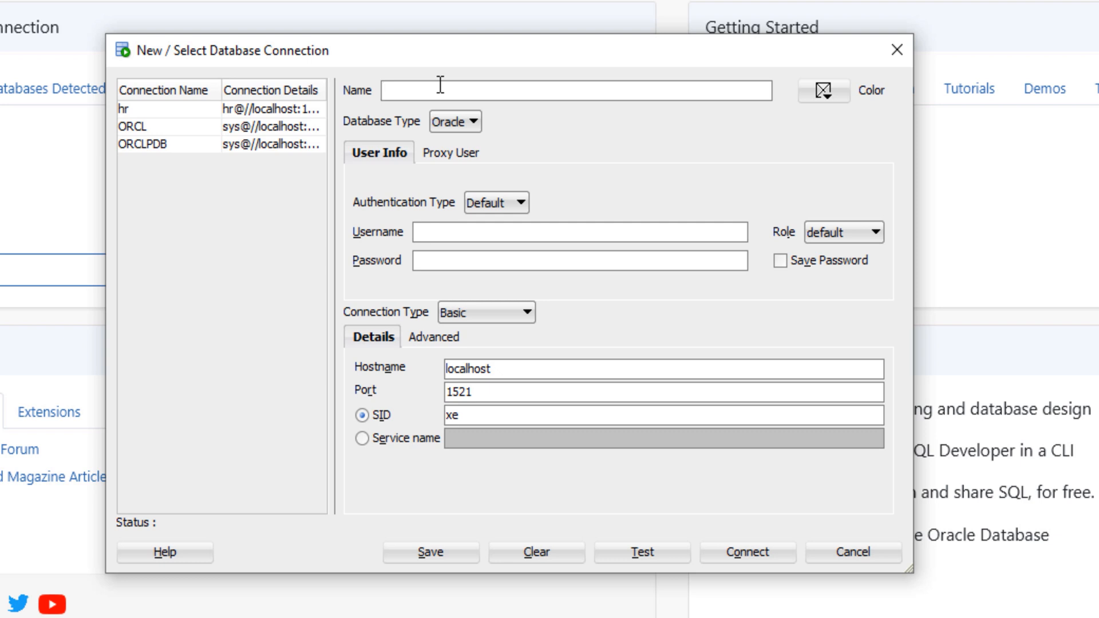
# Fill in name sys, username sys, role SYSDBA, the password, and Save Password
pyautogui.write('sys')
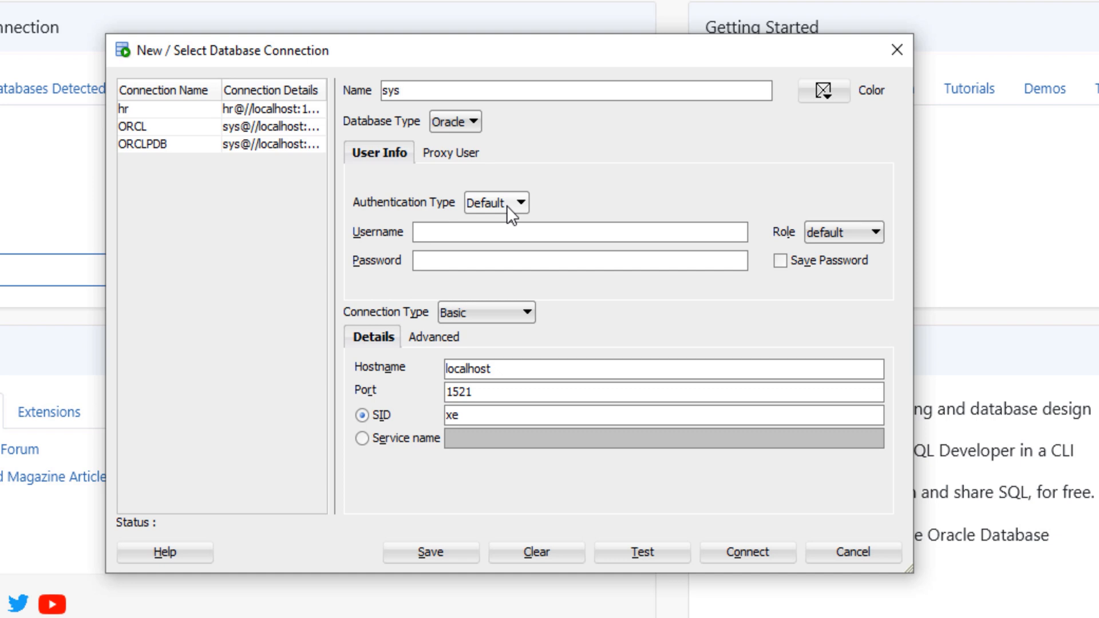
pyautogui.click(504, 232)
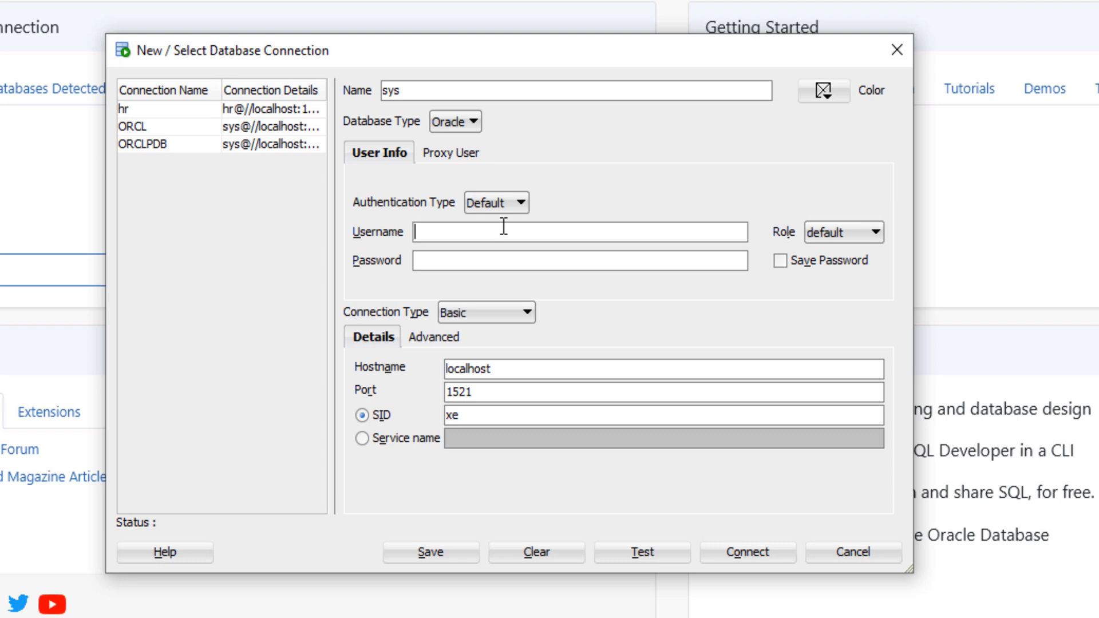
pyautogui.write('sys')
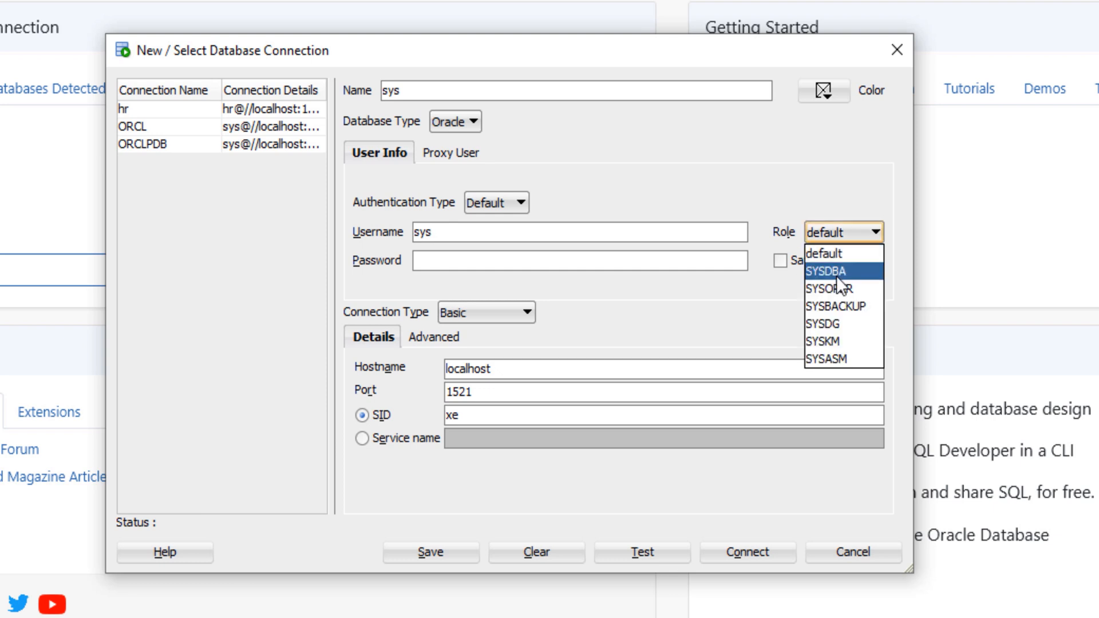
pyautogui.click(838, 276)
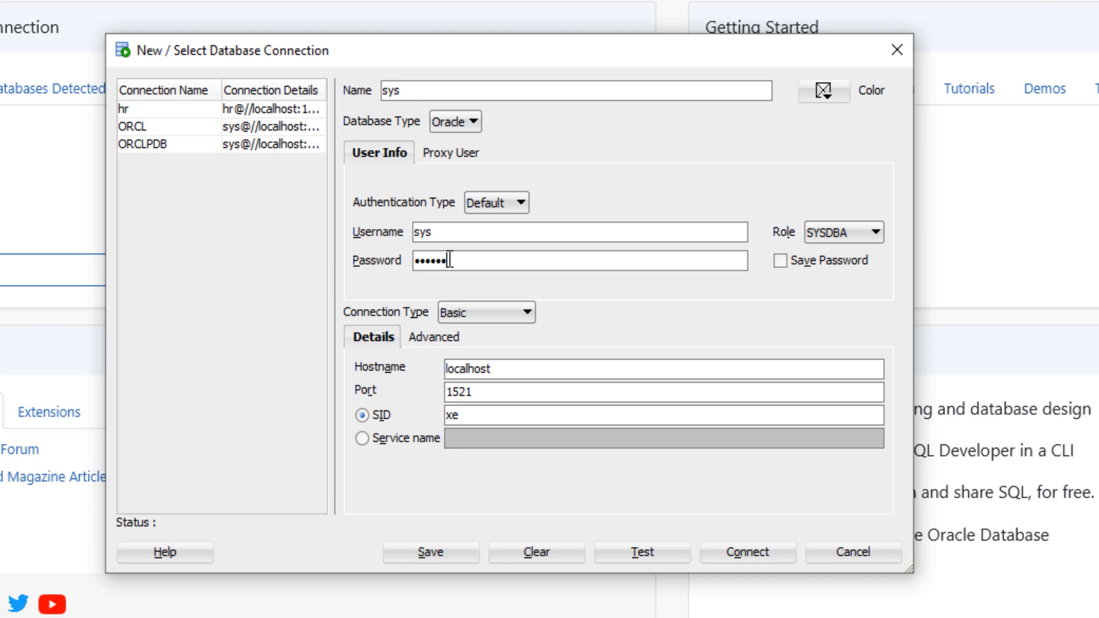
pyautogui.click(781, 261)
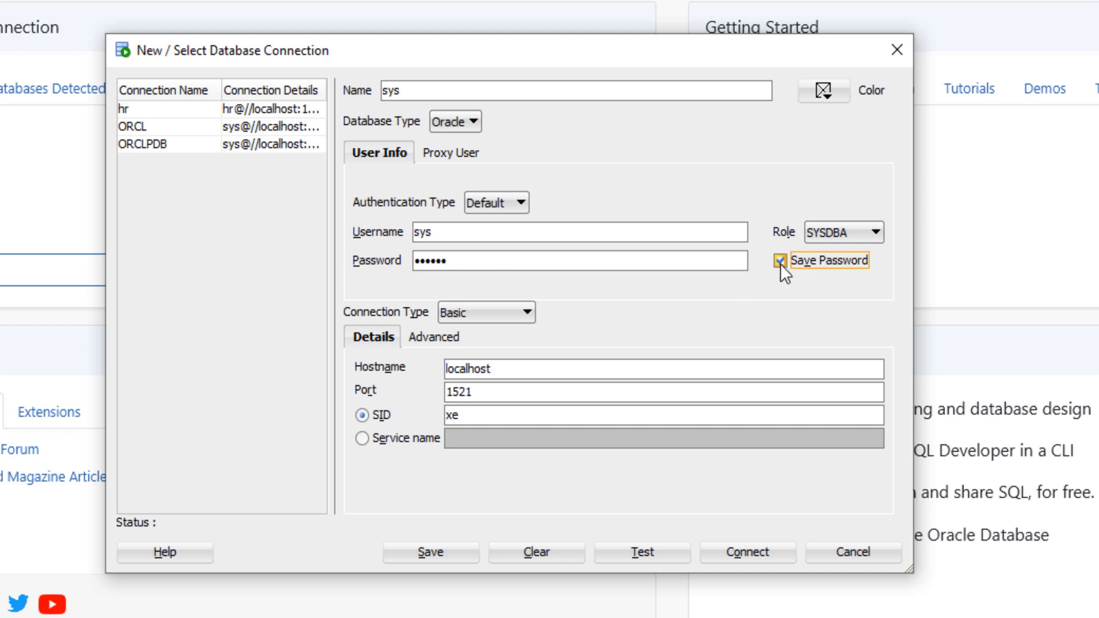
pyautogui.click(782, 264)
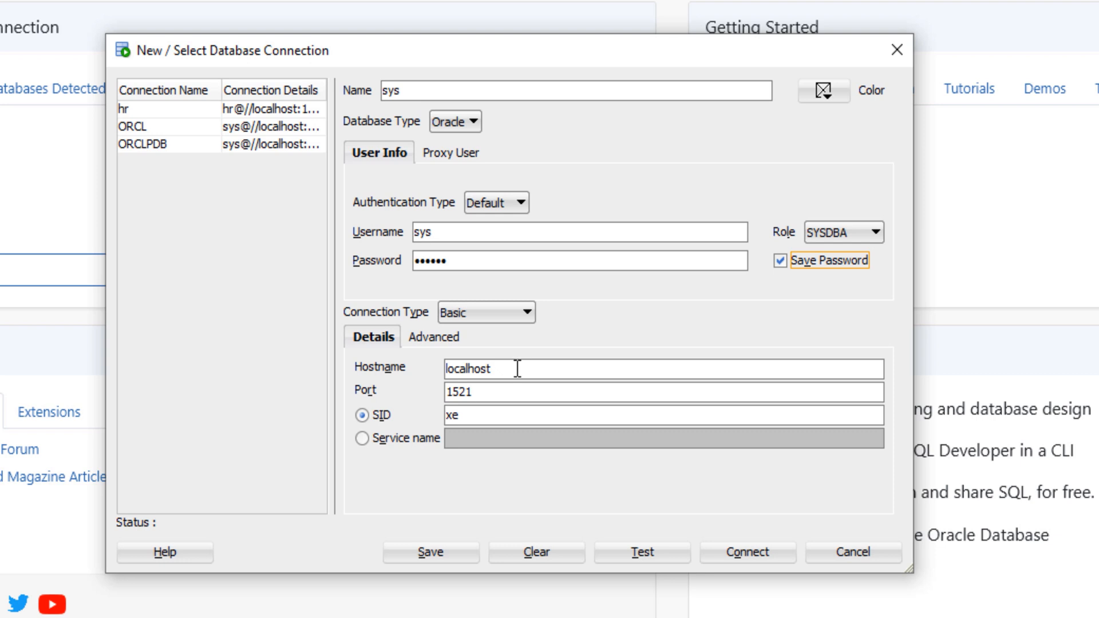
# Test the sys connection and confirm Status reports Success
pyautogui.click(642, 552)
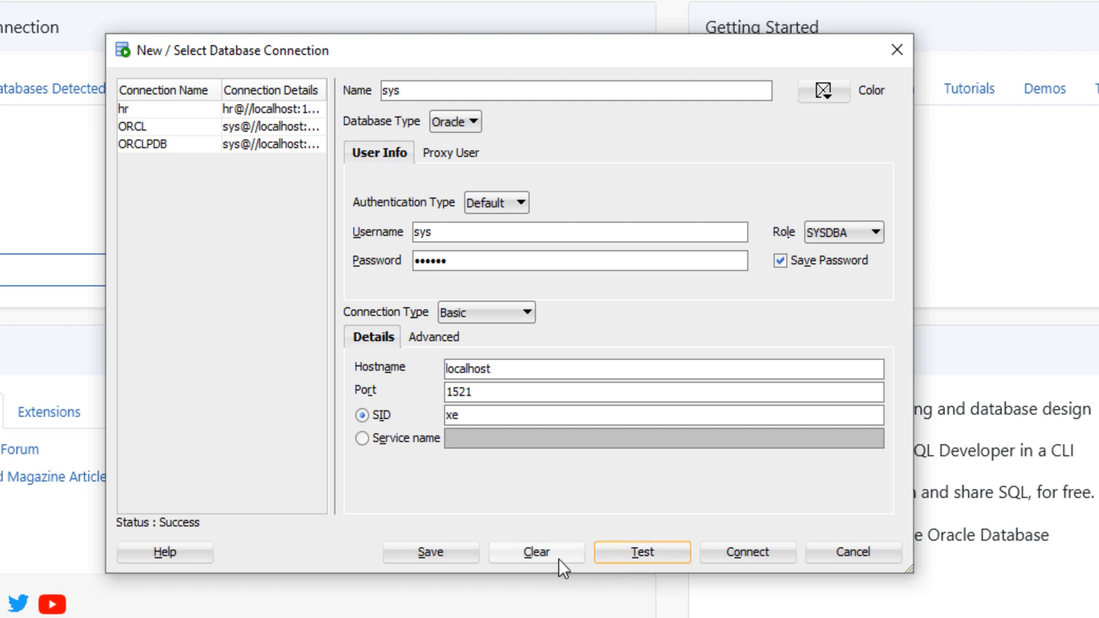
pyautogui.click(432, 553)
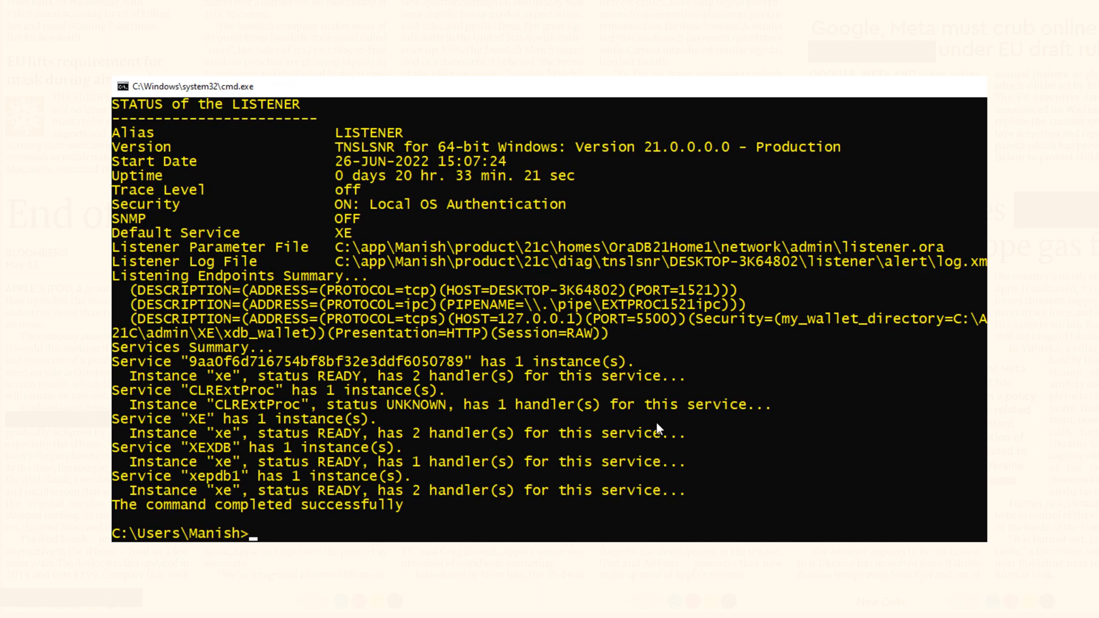
# Highlight the listener's TCP endpoint on port 1521 in the lsnrctl status output
pyautogui.moveTo(449, 289); pyautogui.dragTo(712, 288)
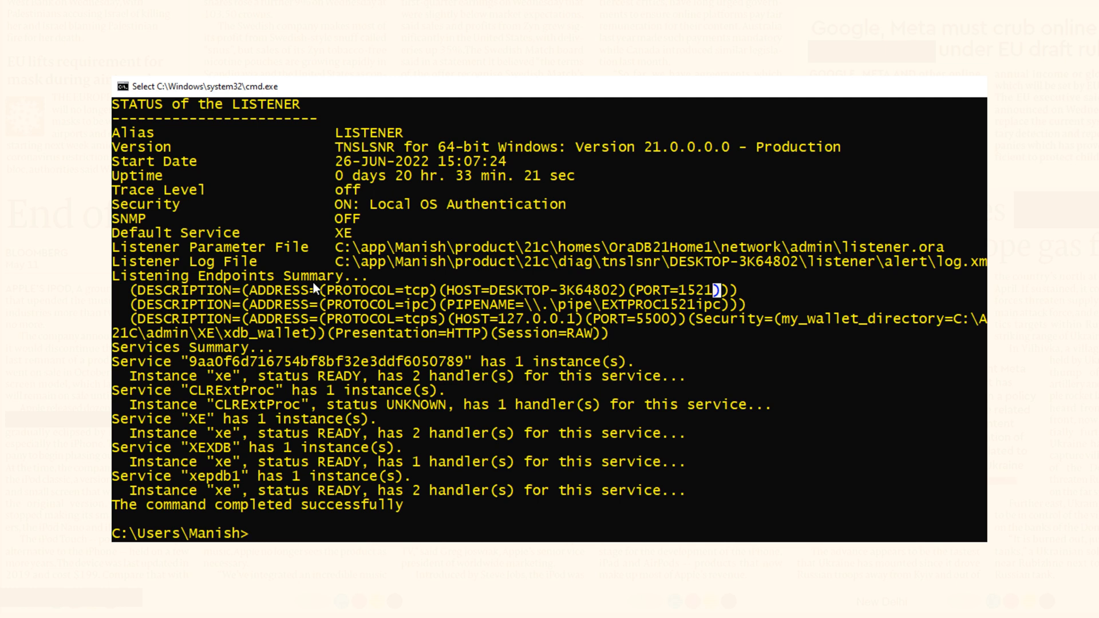
pyautogui.moveTo(117, 254)
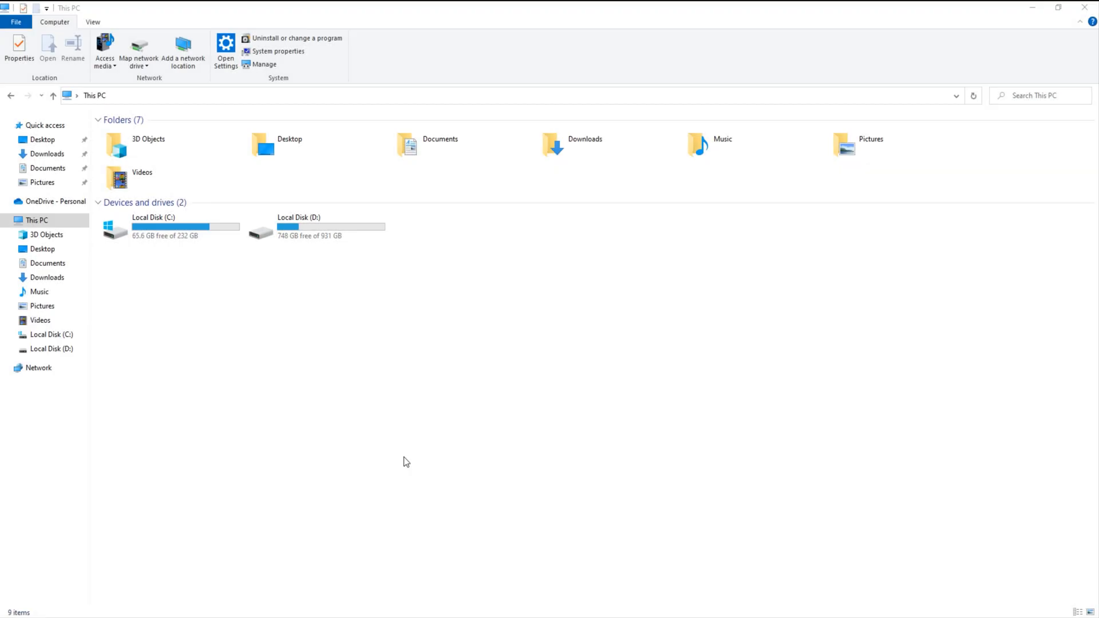
# Go to C:\app\Manish\product\21c\homes\OraDB21Home1\network\admin\ and select listener.ora
pyautogui.click(428, 103)
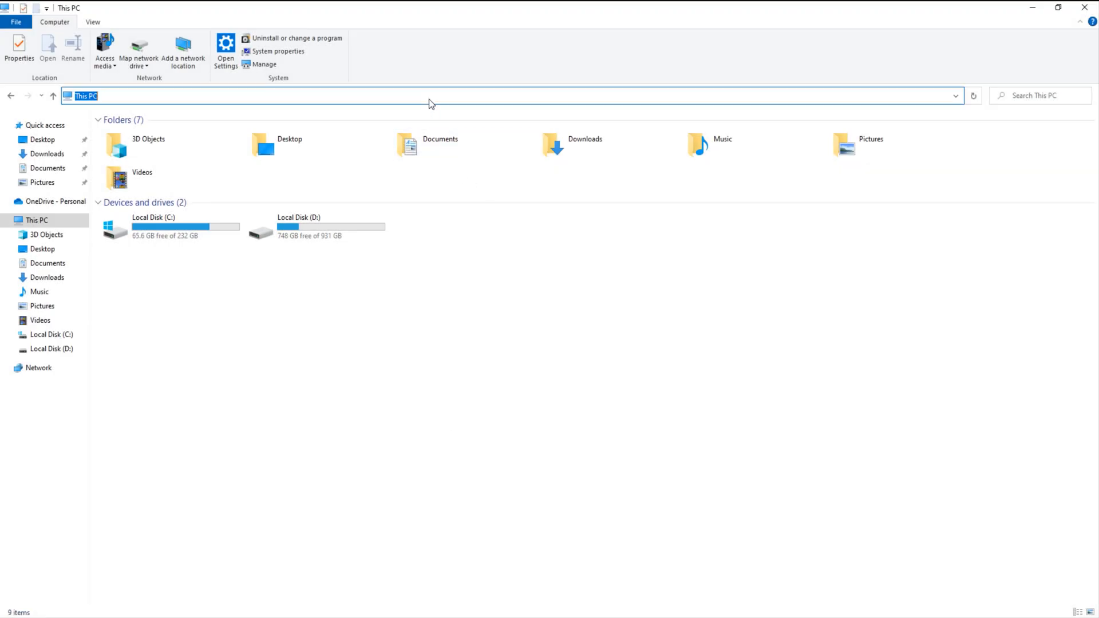
pyautogui.write('C:\\app\\Manish\\product\\21c\\homes\\OraDB21Home1\\network\\admin\\')
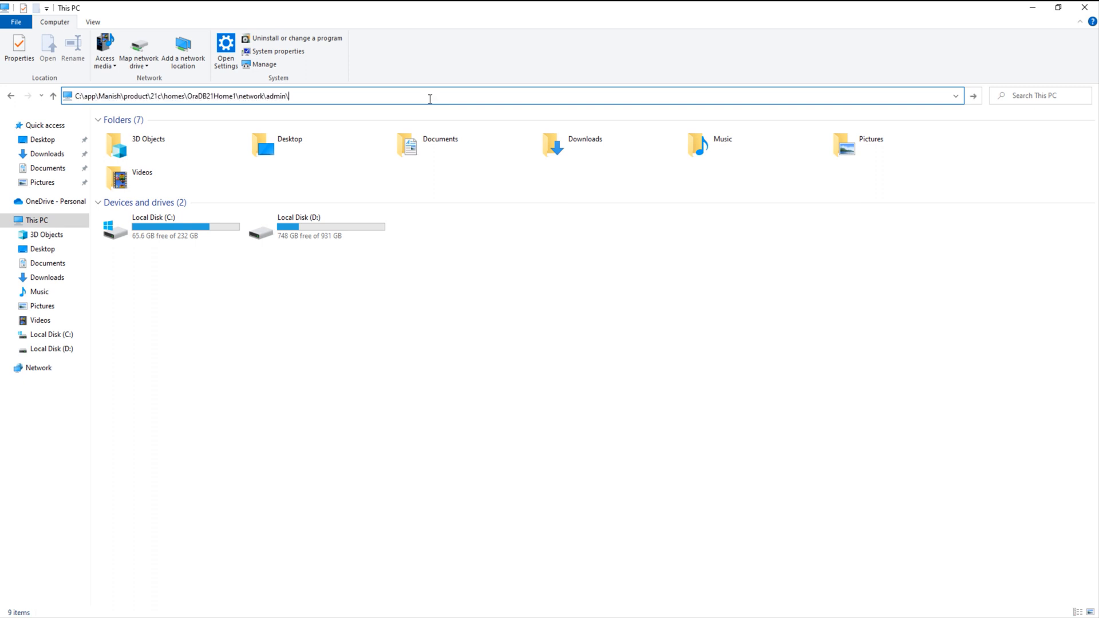
pyautogui.press('Enter')
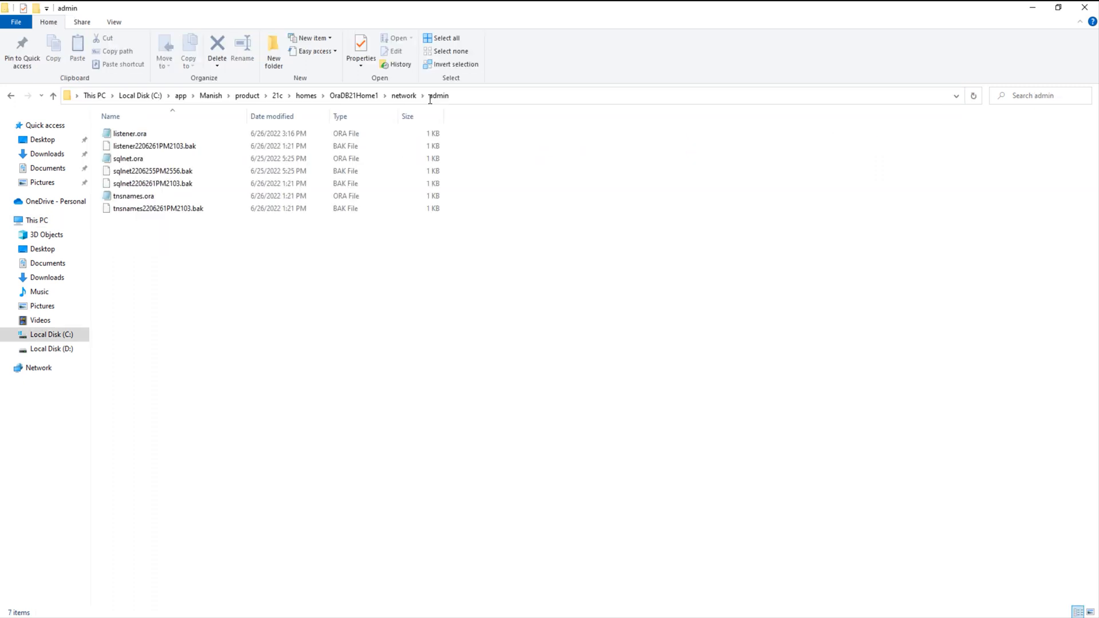
pyautogui.click(129, 133)
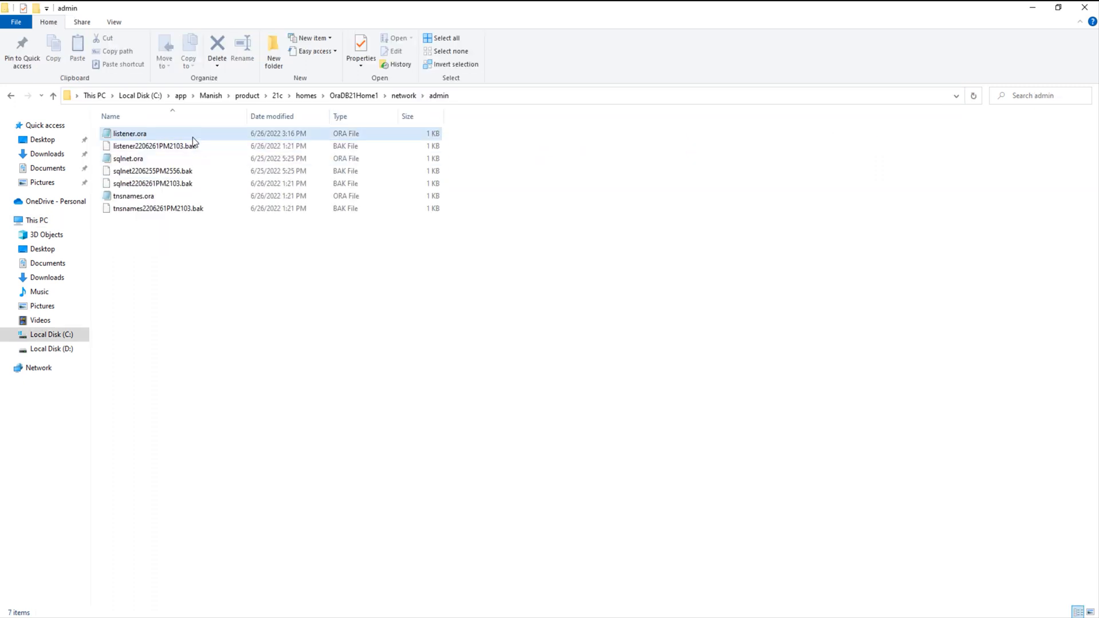
pyautogui.click(128, 133)
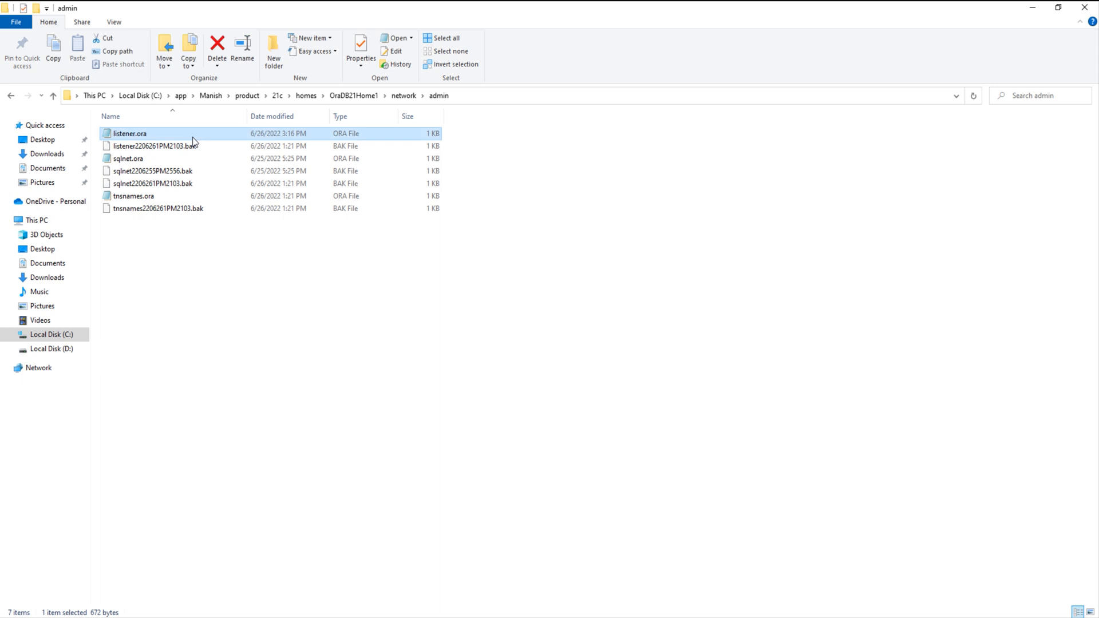
# View listener.ora in Notepad, checking the LOCALHOST port 1521 address entry
pyautogui.doubleClick(129, 134)
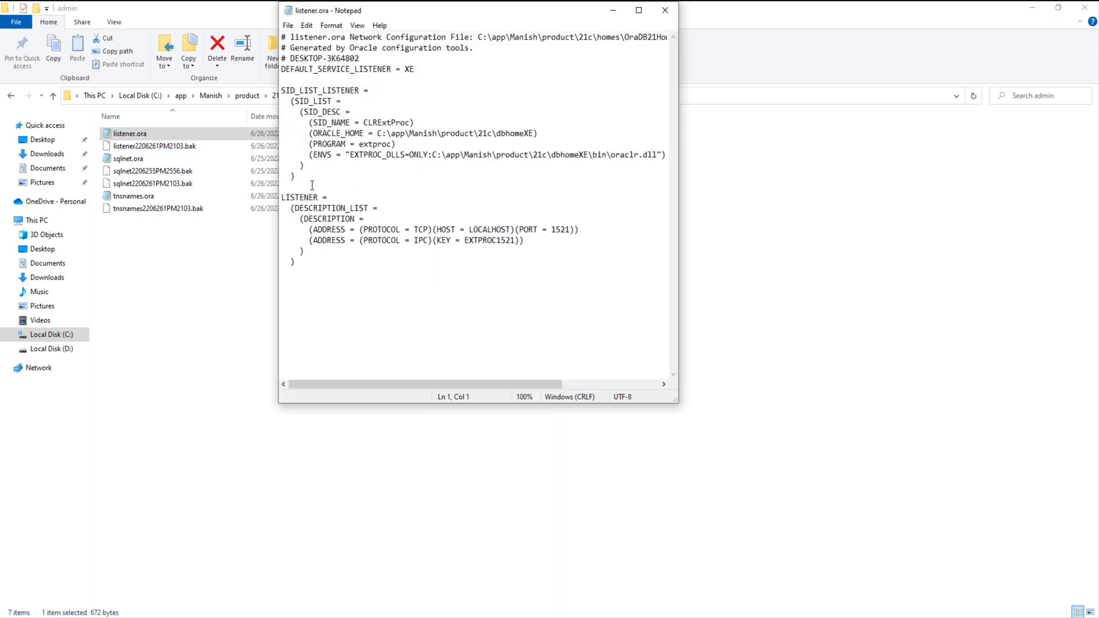
pyautogui.click(478, 229)
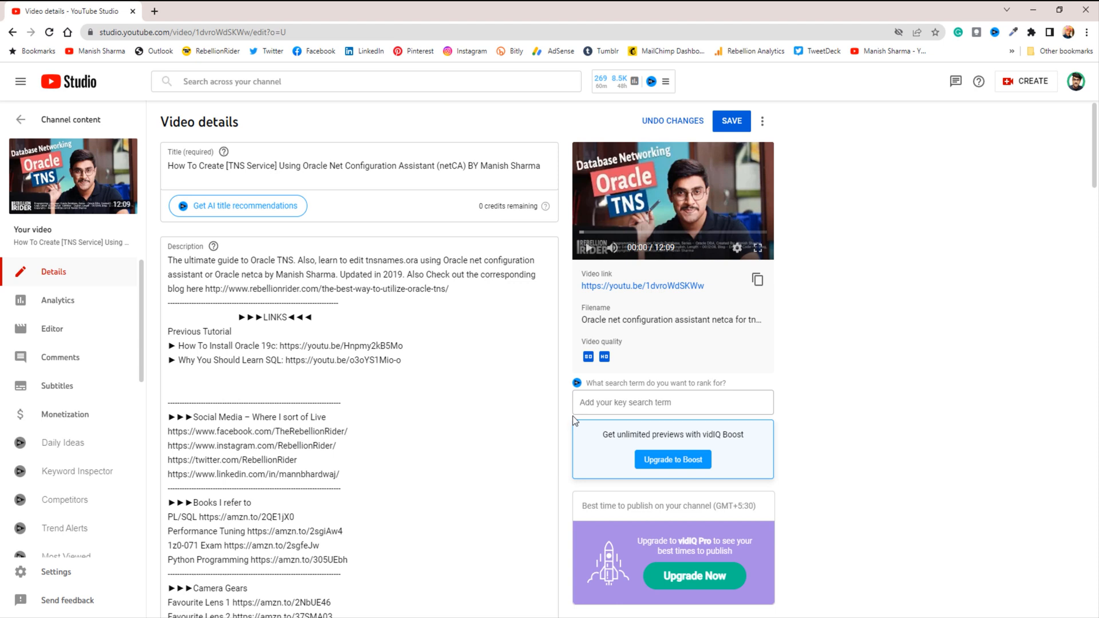
pyautogui.moveTo(712, 208)
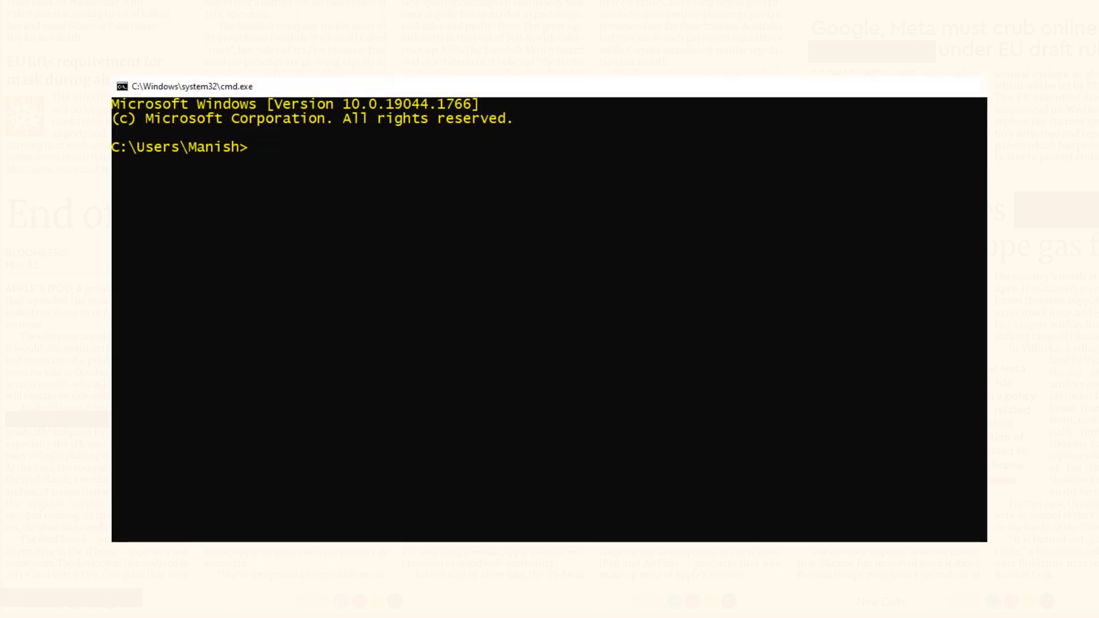
pyautogui.write('SQL')
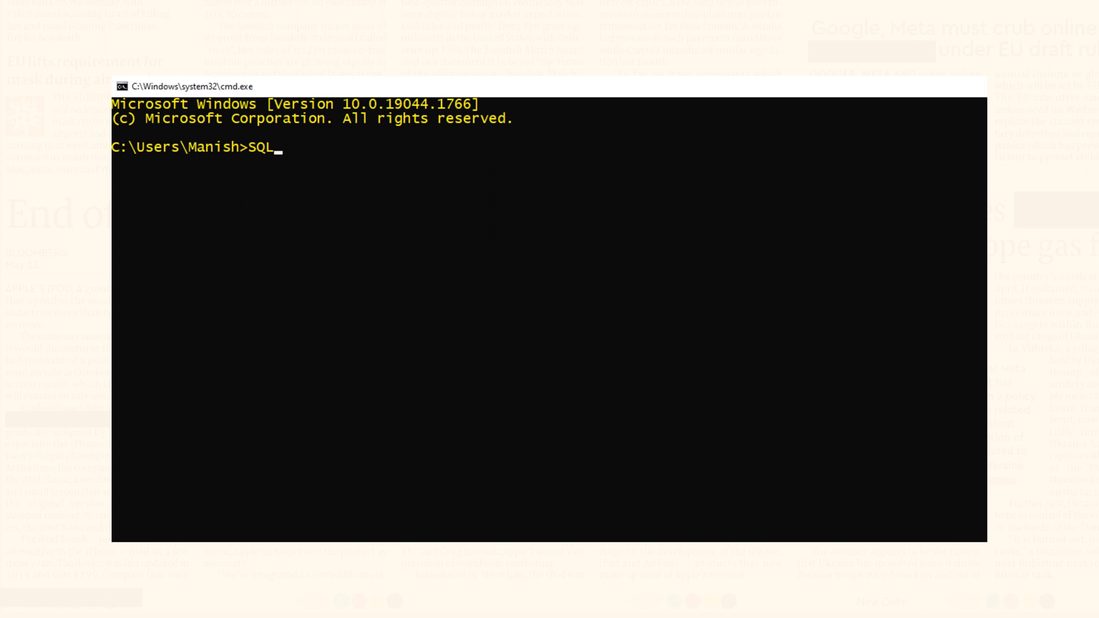
pyautogui.write('PLUS')
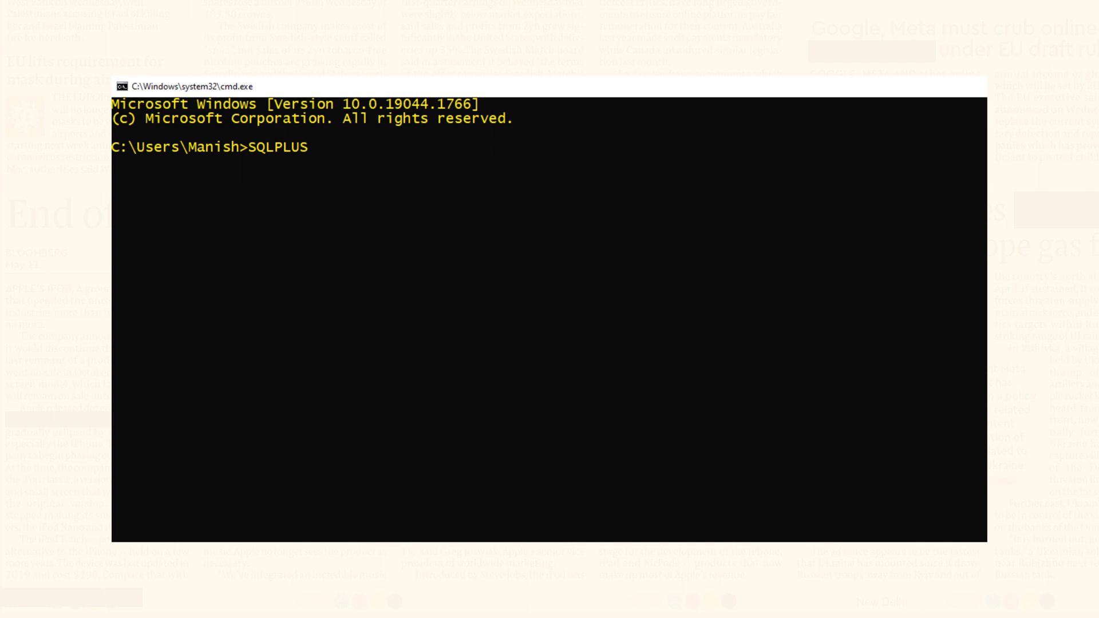
pyautogui.write('hr')
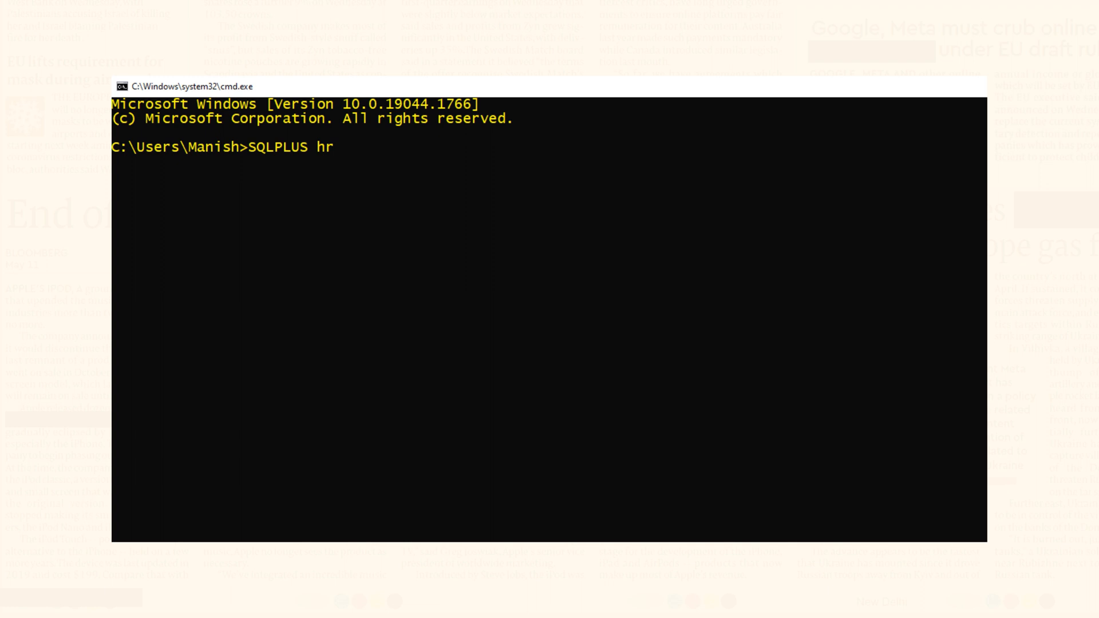
pyautogui.write('/')
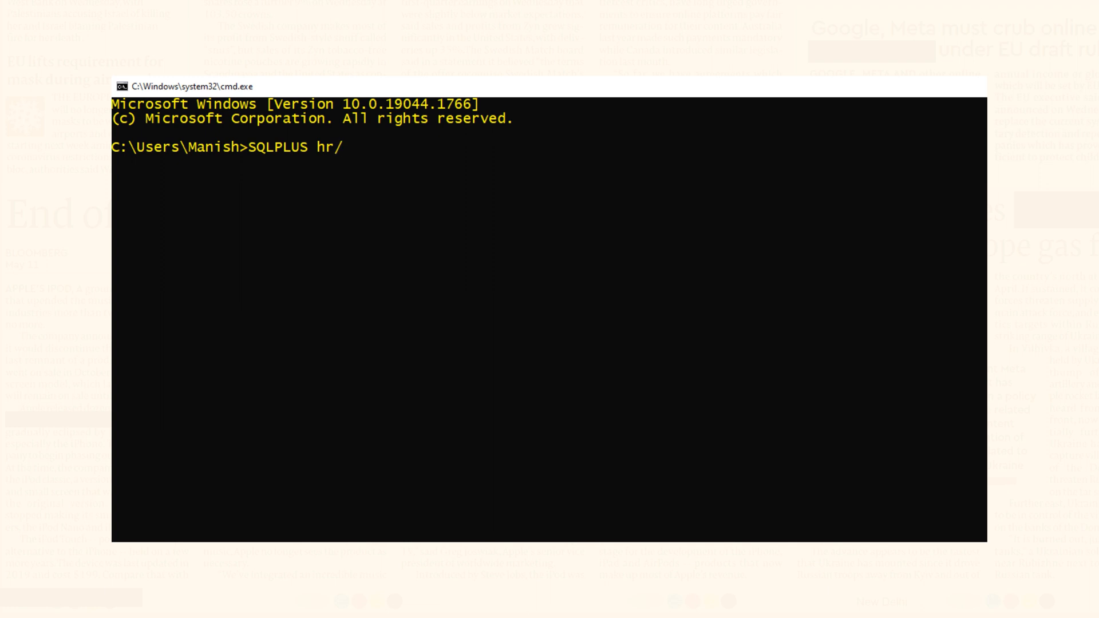
pyautogui.write('hr')
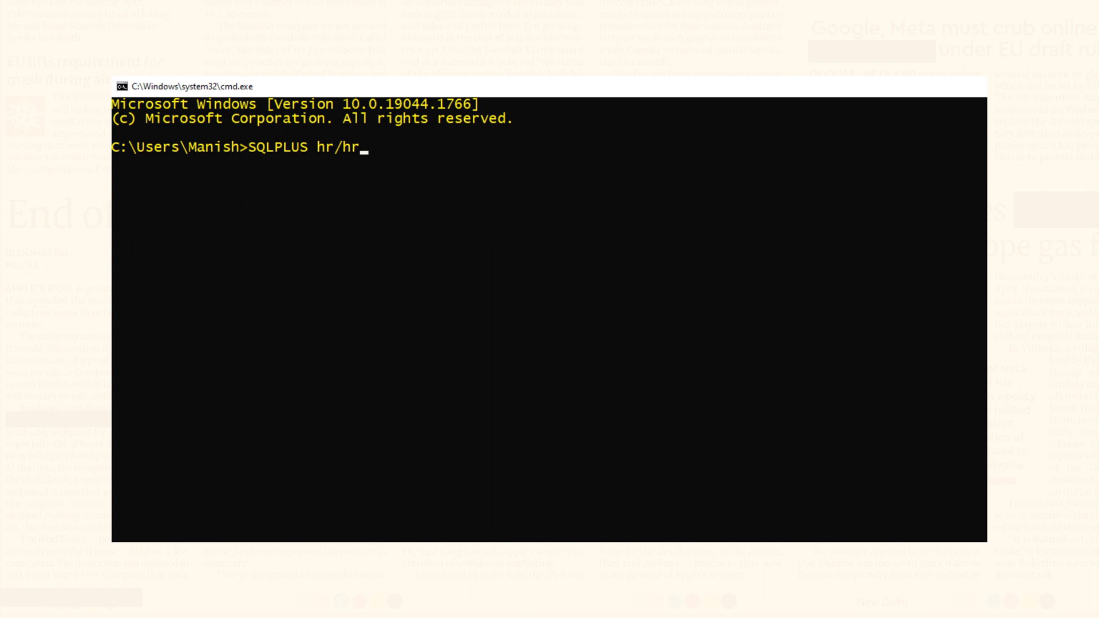
pyautogui.write('@')
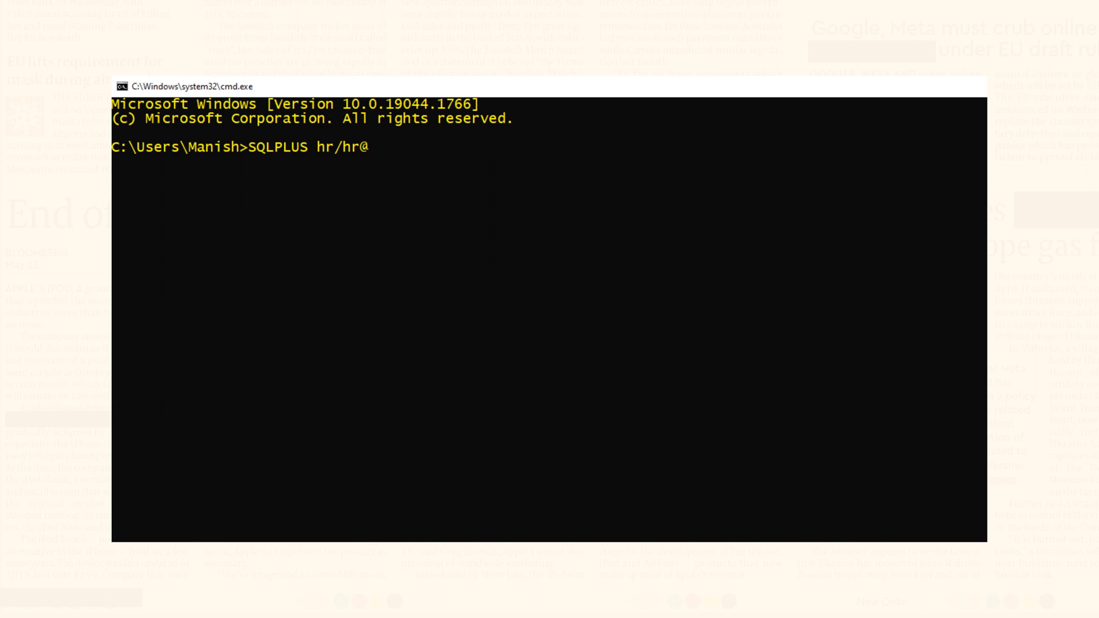
pyautogui.write('XE')
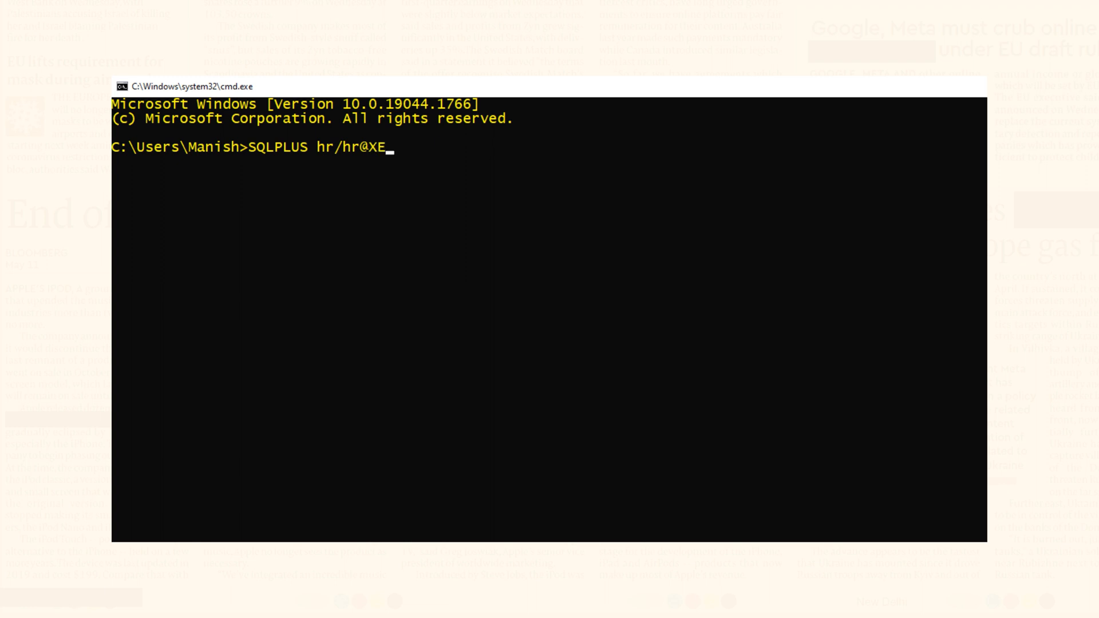
pyautogui.write('PD')
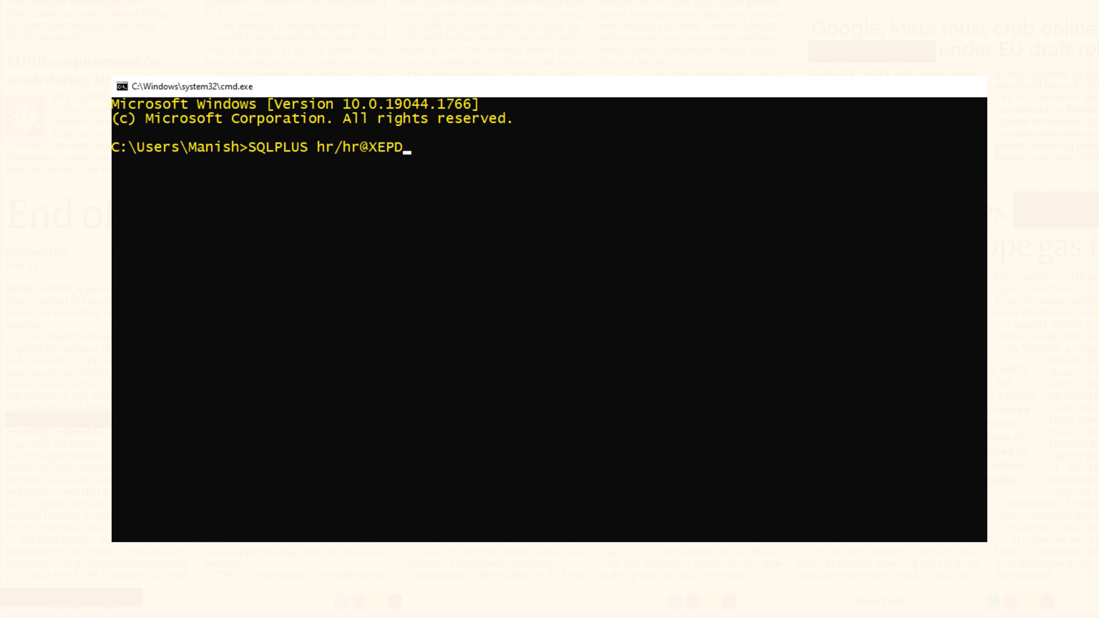
pyautogui.write('B1')
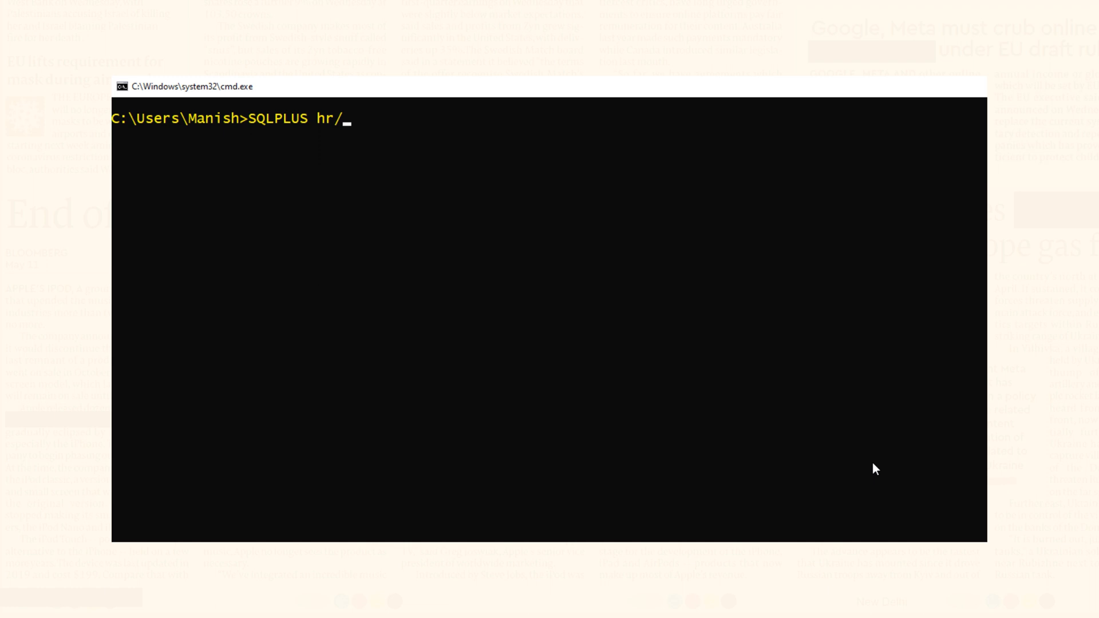
pyautogui.write('hr')
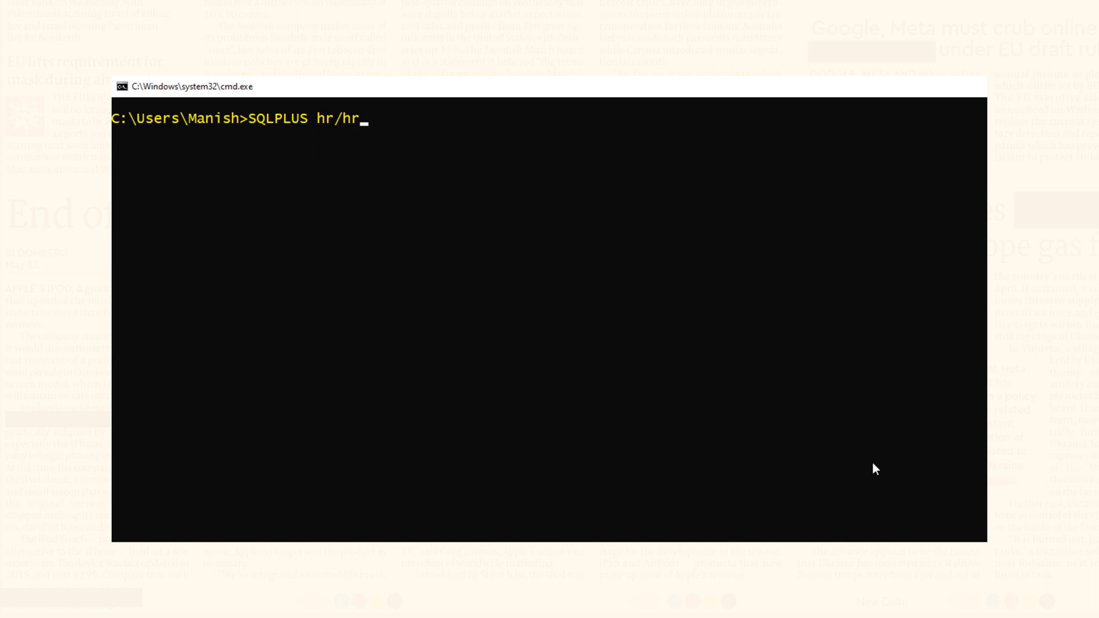
pyautogui.write('@')
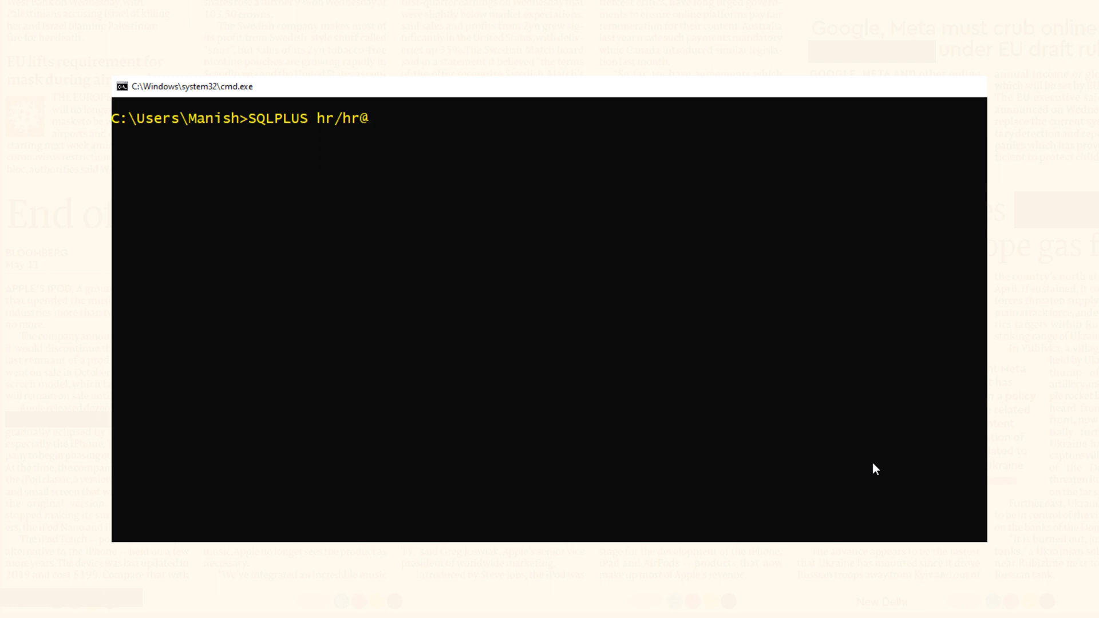
pyautogui.write('localhost:1')
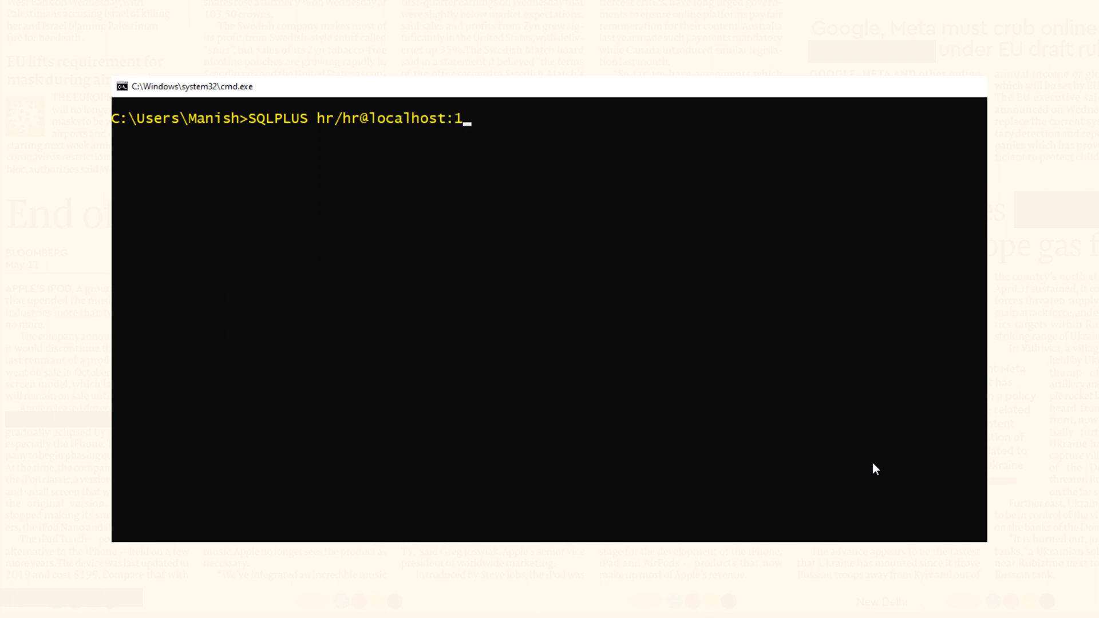
pyautogui.write('521')
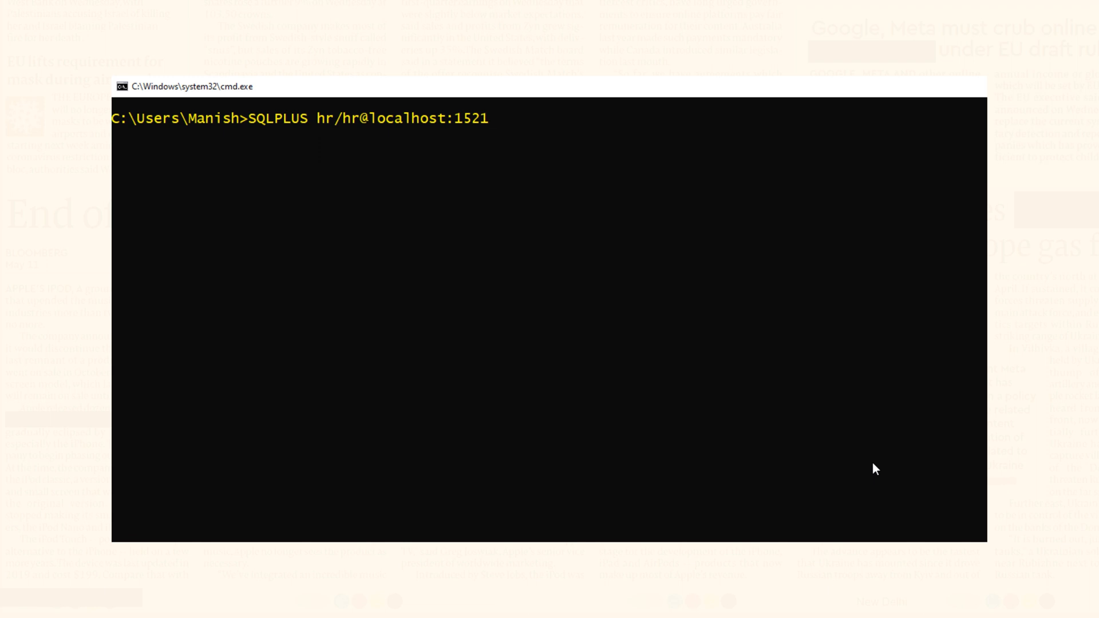
pyautogui.write('/')
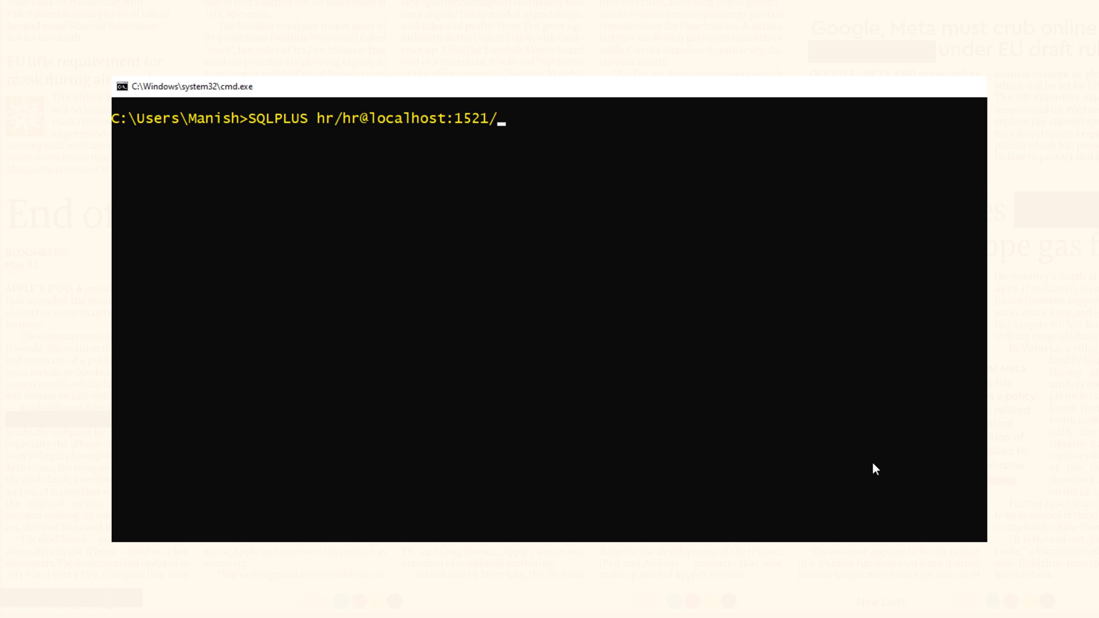
pyautogui.write('XE')
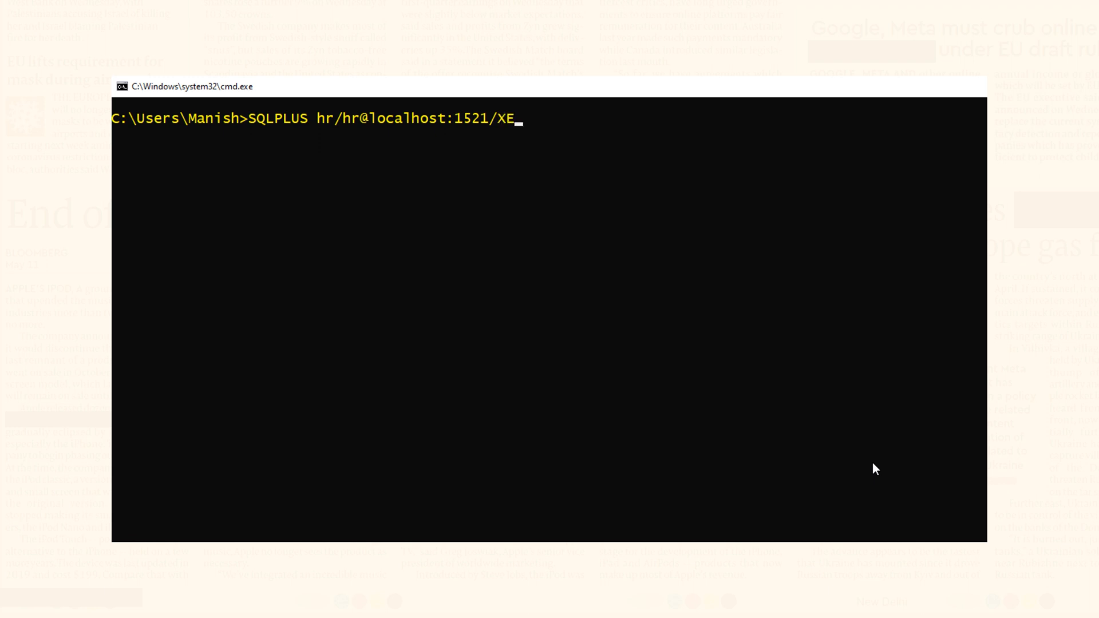
pyautogui.write('PDB1')
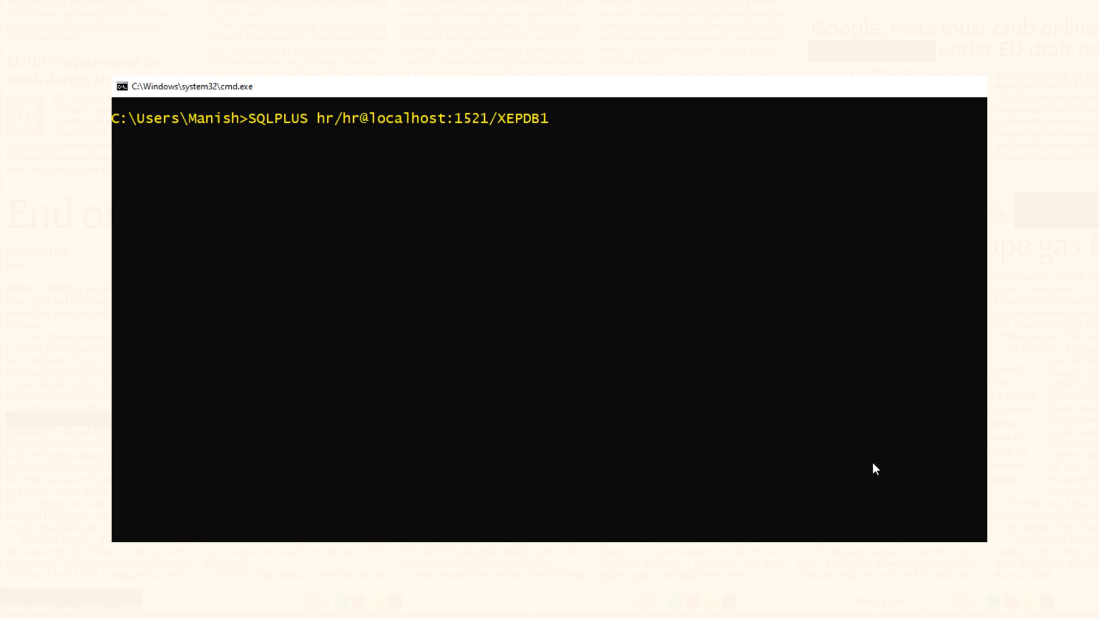